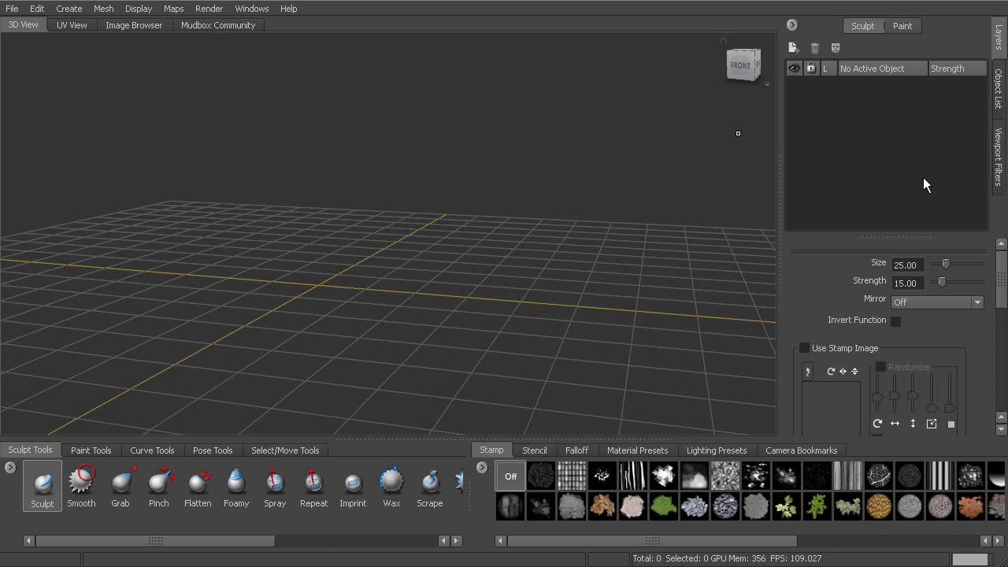
mouse_move(893, 173)
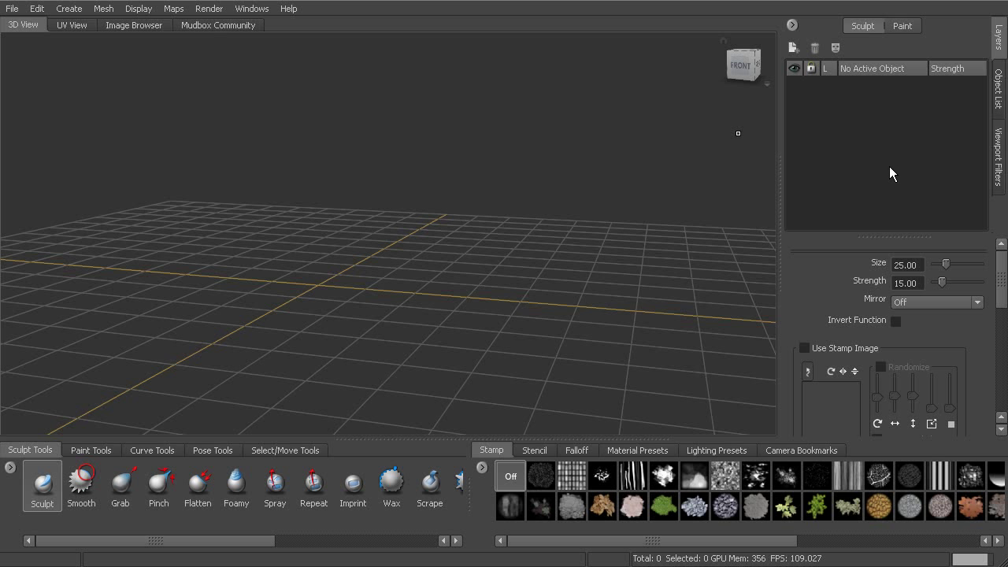
mouse_move(163, 50)
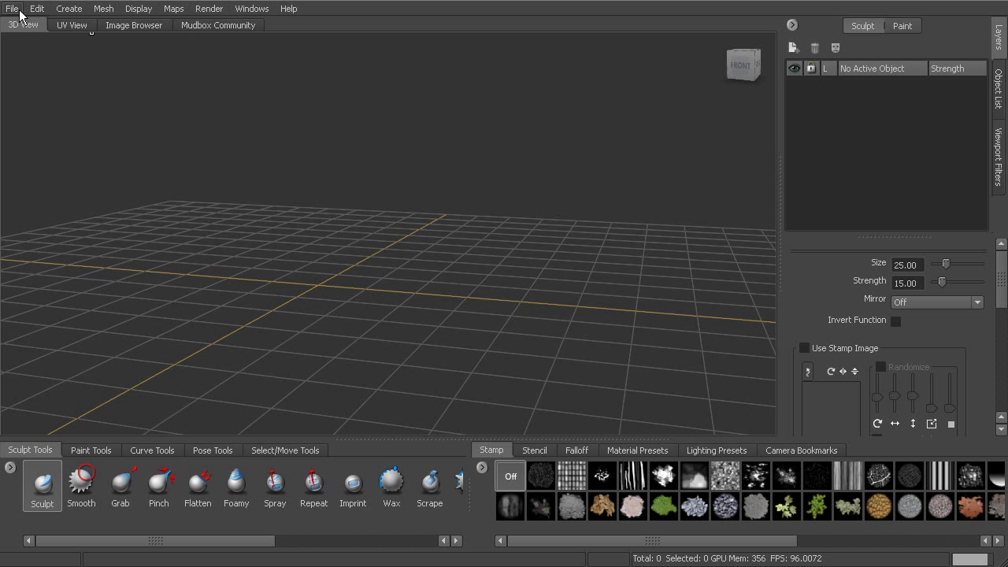
- Browse the File and Edit menus to reach the Create > Mesh list of built-in meshes
left_click(8, 9)
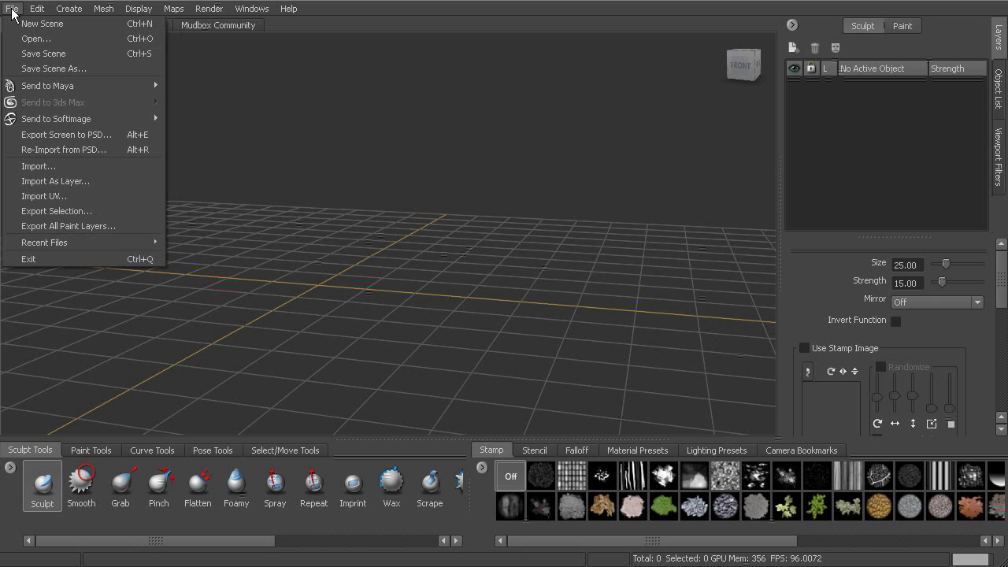
mouse_move(65, 69)
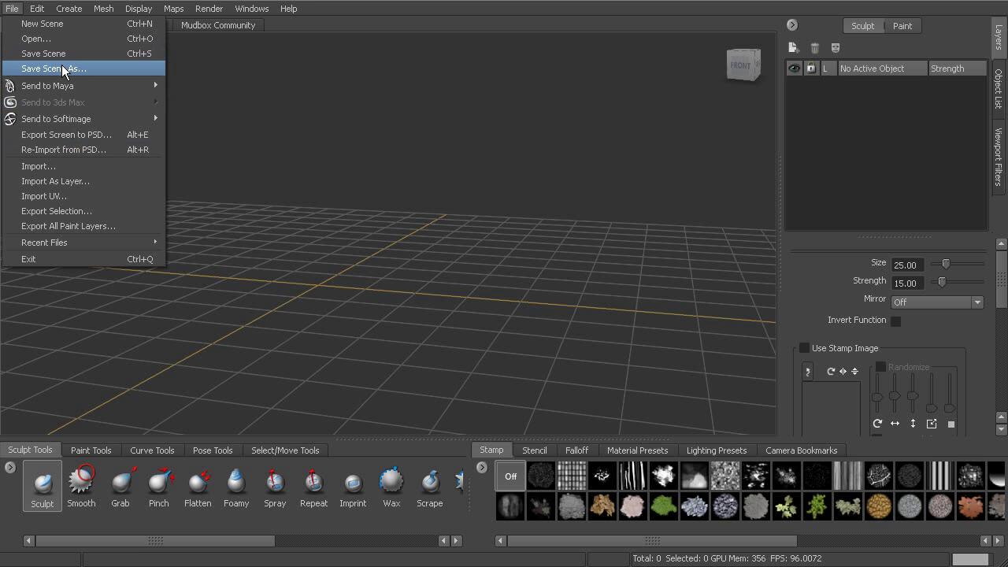
left_click(37, 8)
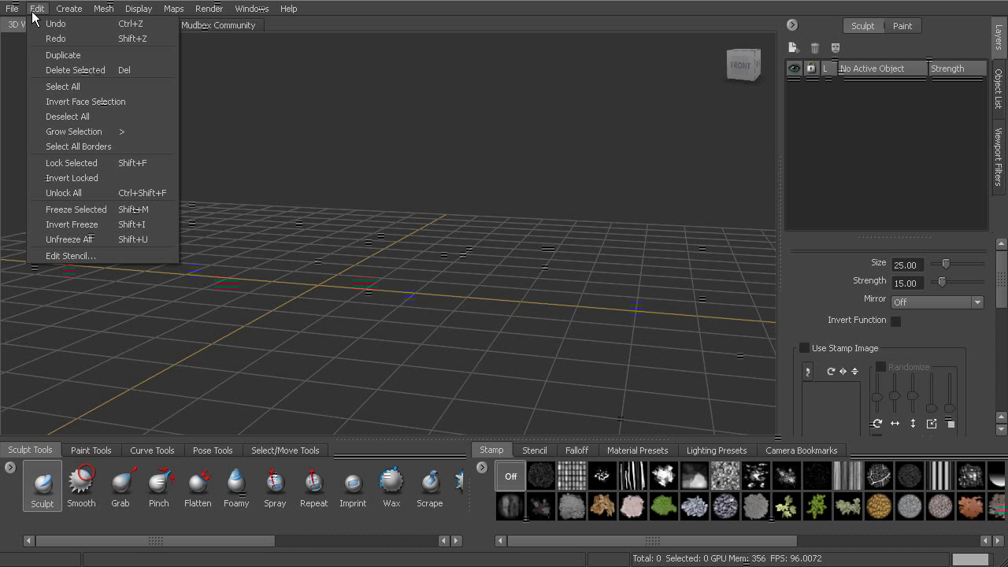
left_click(69, 8)
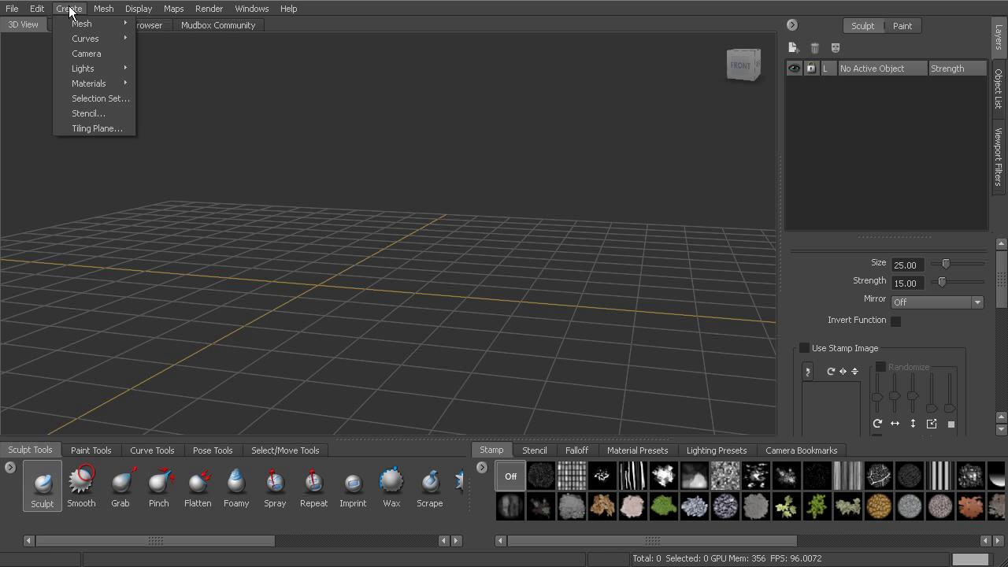
mouse_move(81, 24)
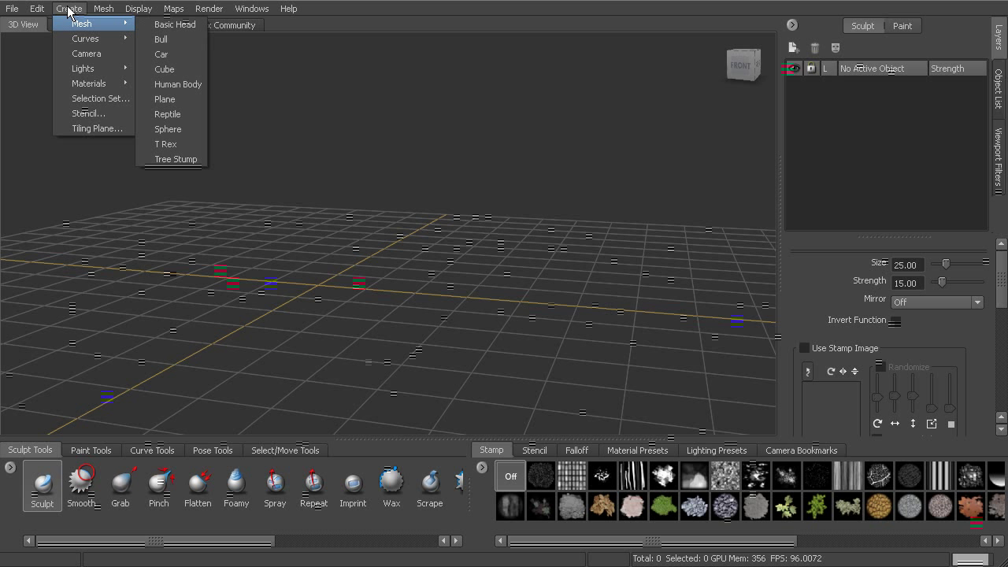
- Look through the Mesh, Display and Maps menus, ending on the Render menu's screenshot and movie options
left_click(116, 8)
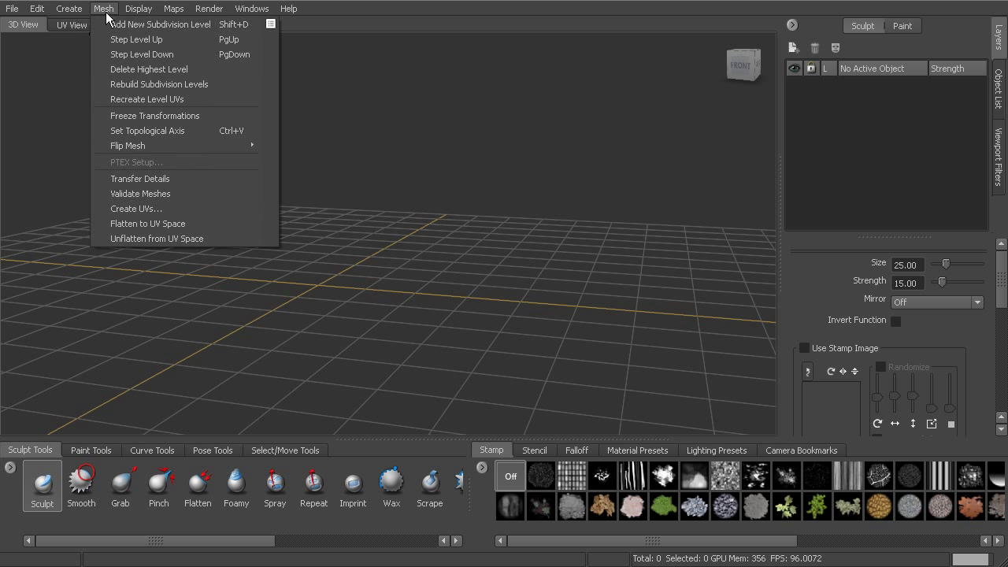
mouse_move(104, 17)
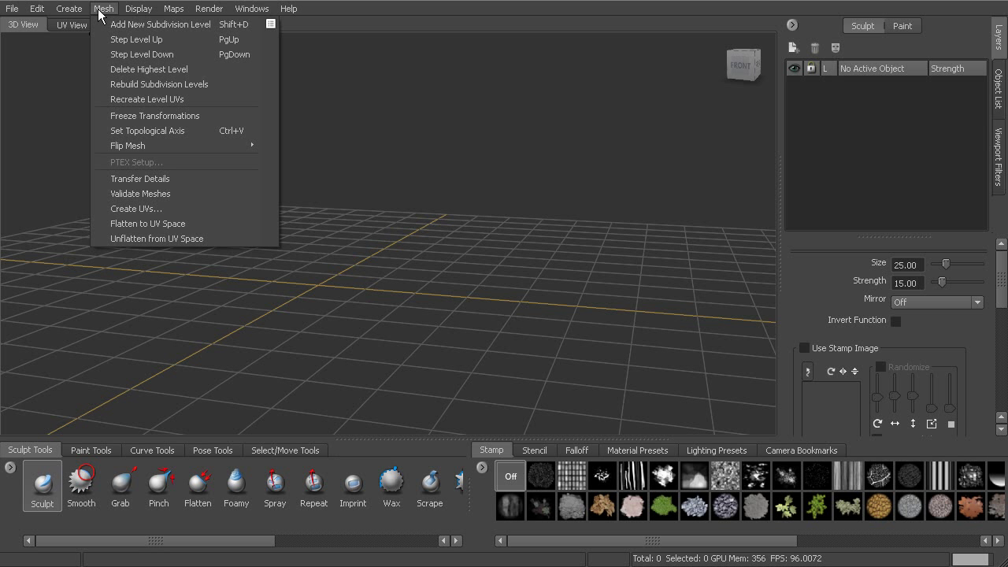
left_click(138, 8)
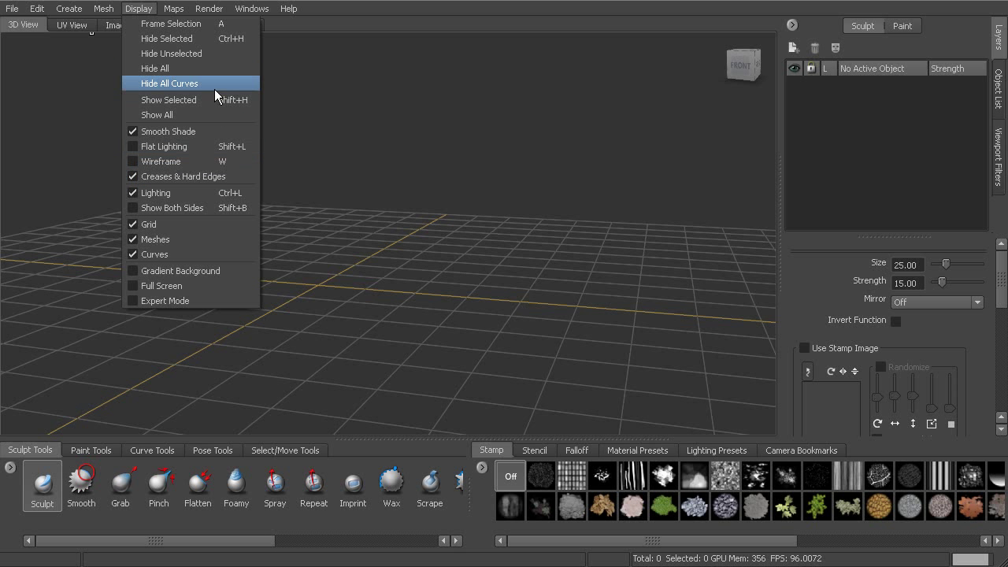
left_click(174, 9)
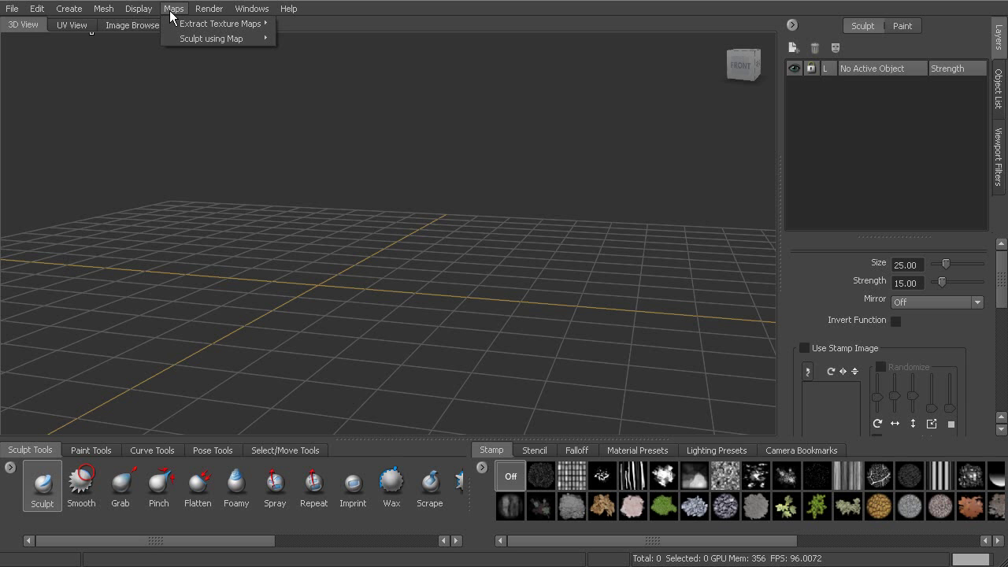
mouse_move(220, 23)
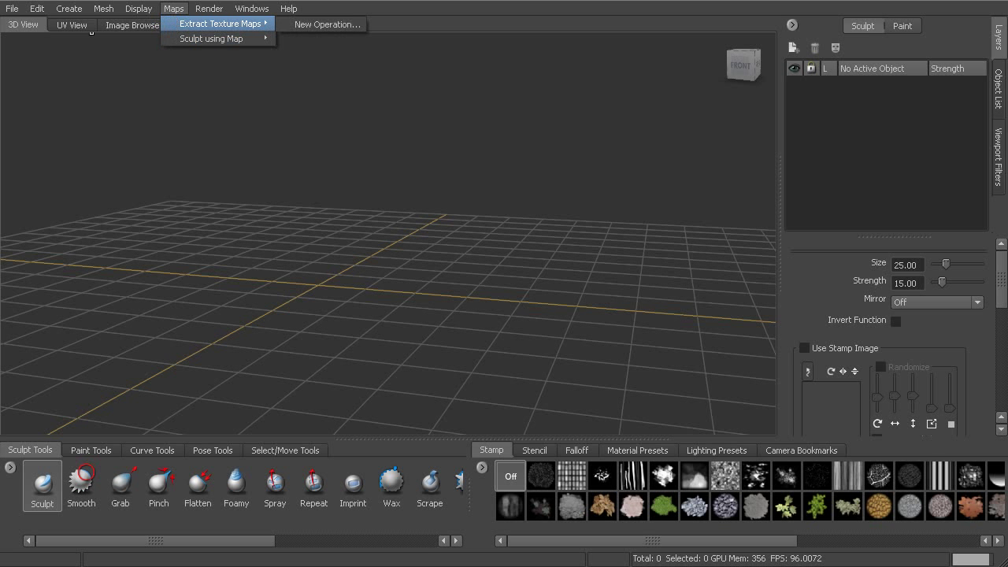
left_click(208, 9)
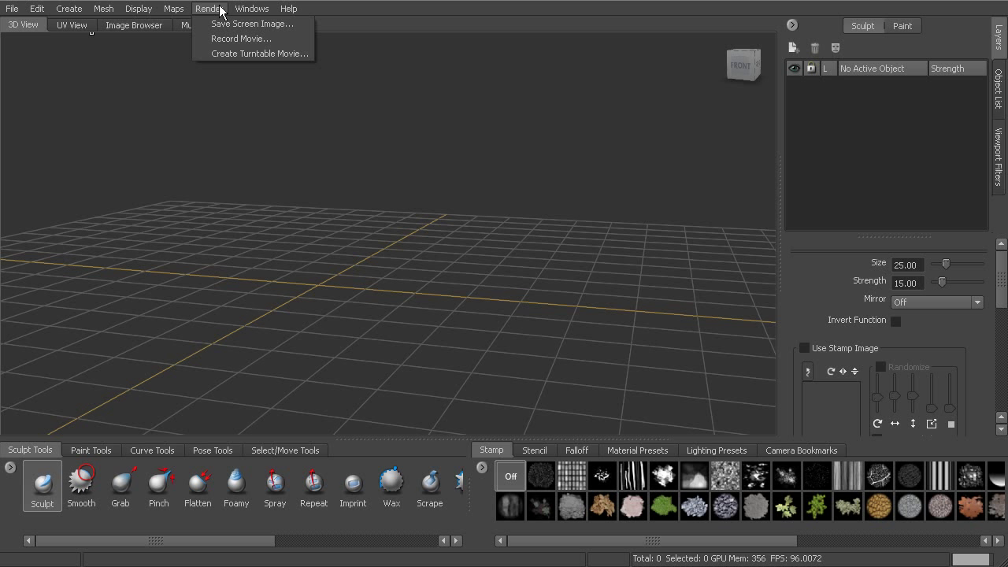
- Open Windows > Object List to see the material, four cameras and light, then close it
left_click(252, 9)
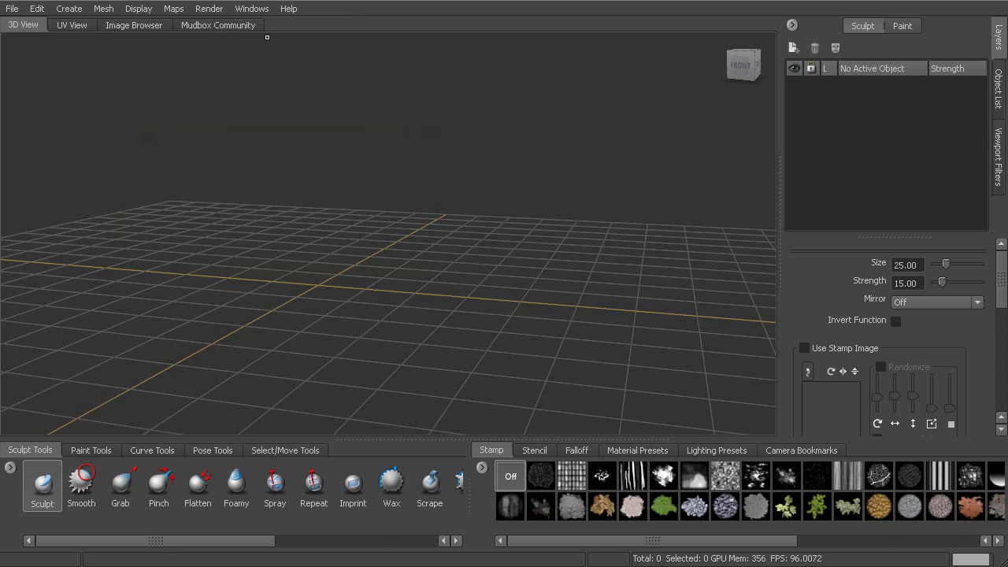
left_click(251, 9)
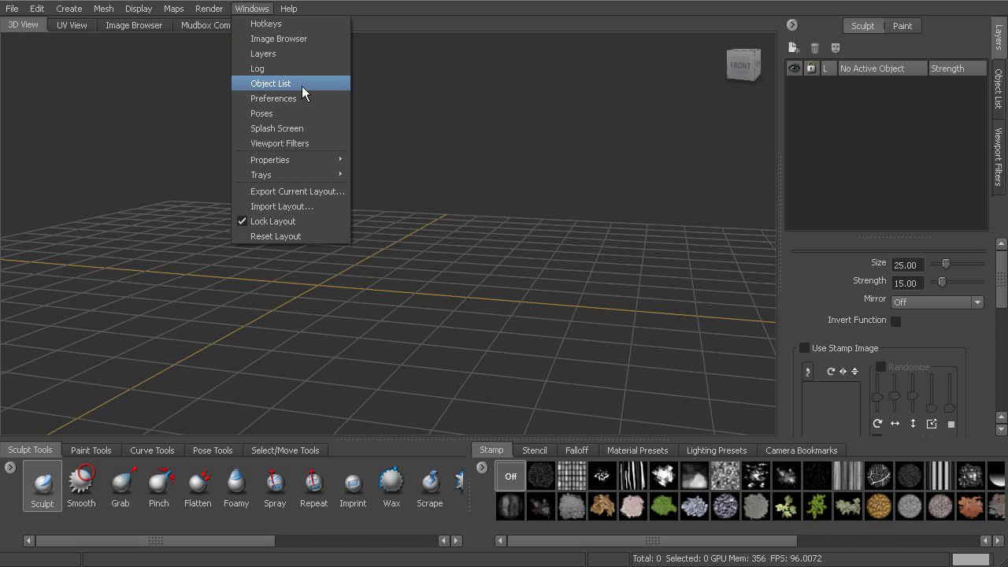
mouse_move(292, 110)
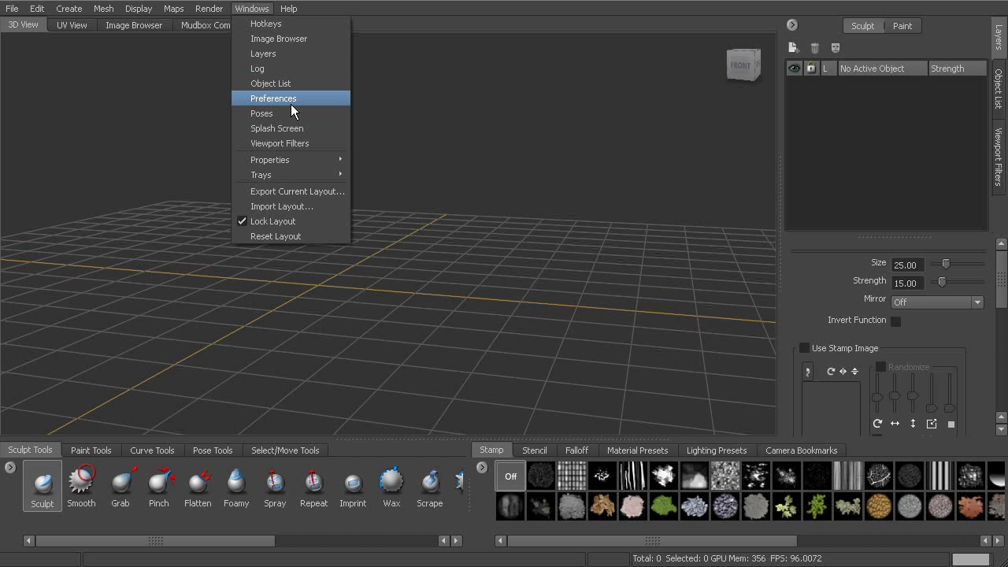
mouse_move(291, 108)
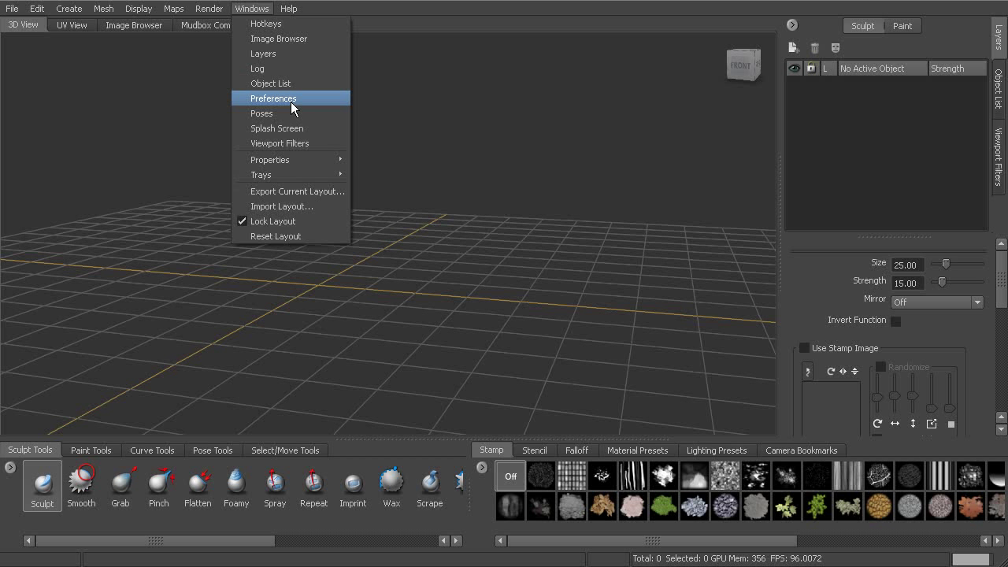
left_click(273, 98)
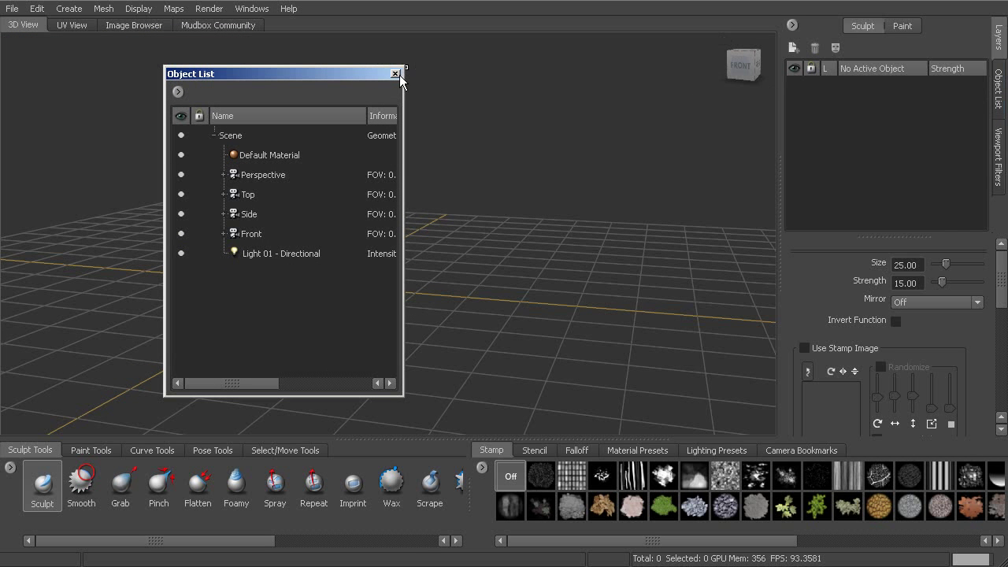
left_click(262, 9)
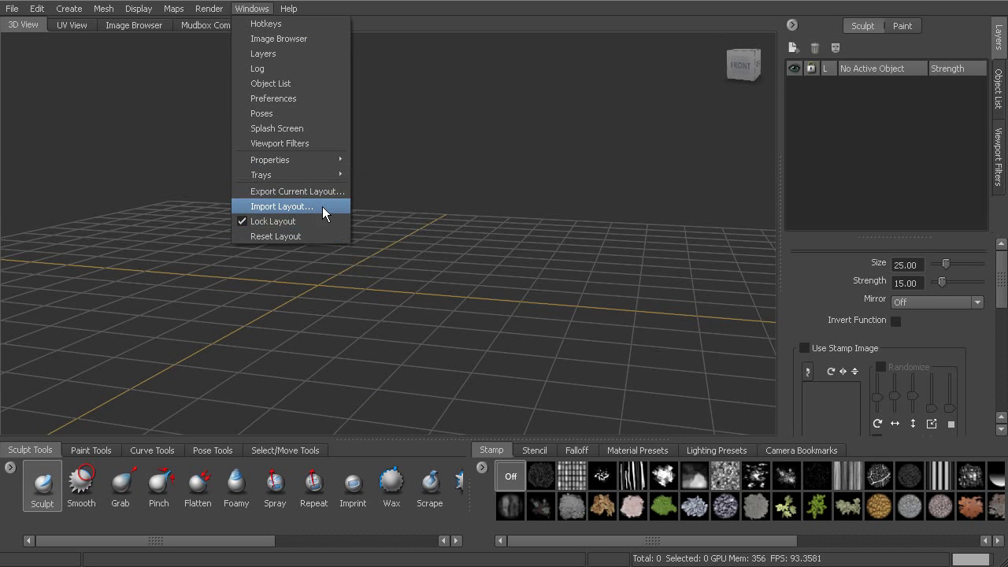
mouse_move(291, 190)
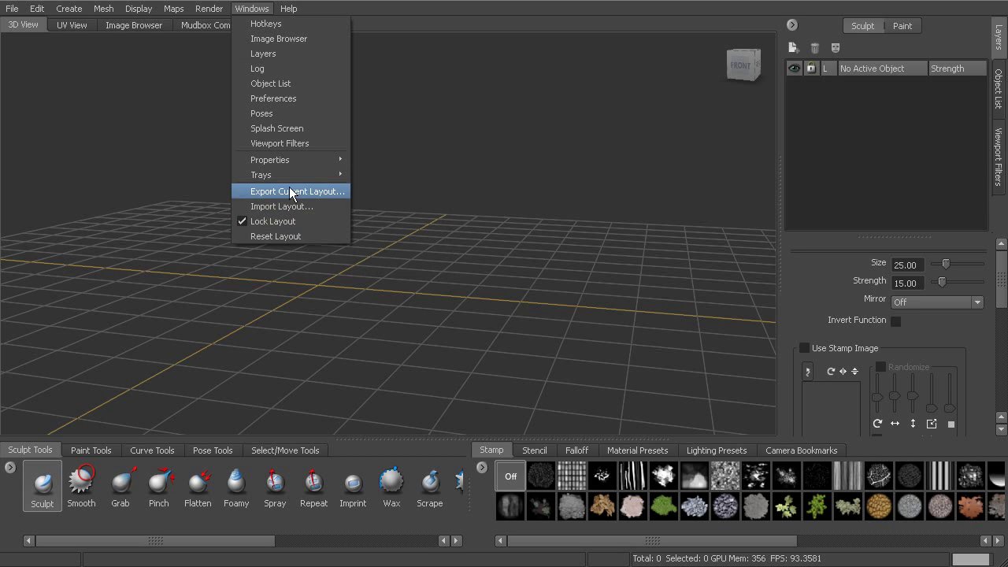
mouse_move(258, 15)
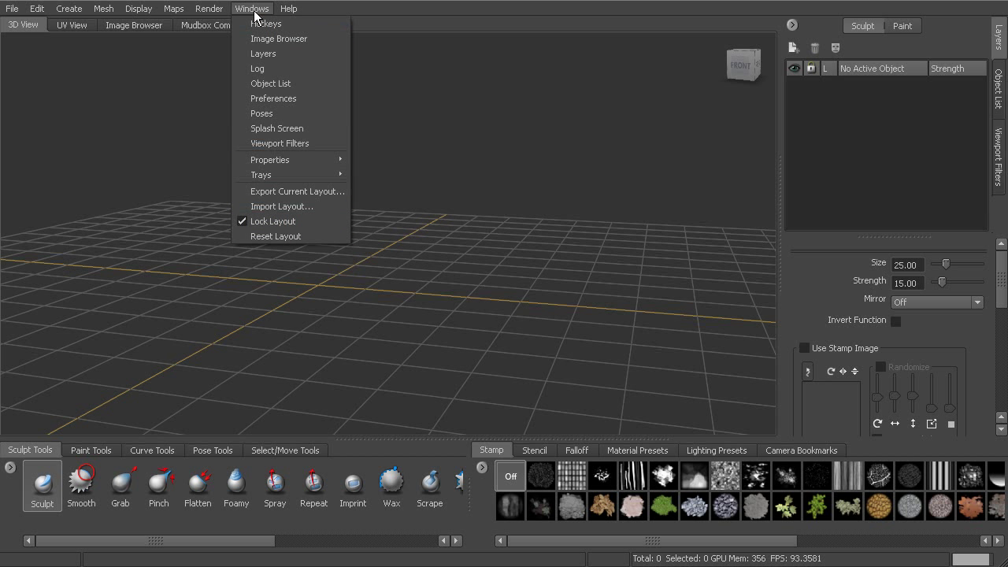
- Close the Windows menu and open the Help menu's learning resources
left_click(296, 9)
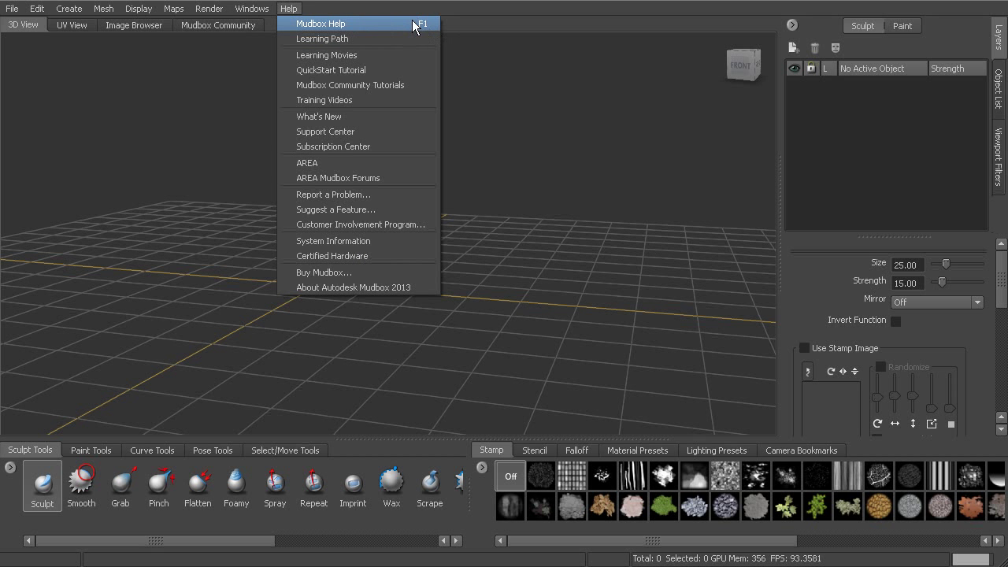
mouse_move(394, 166)
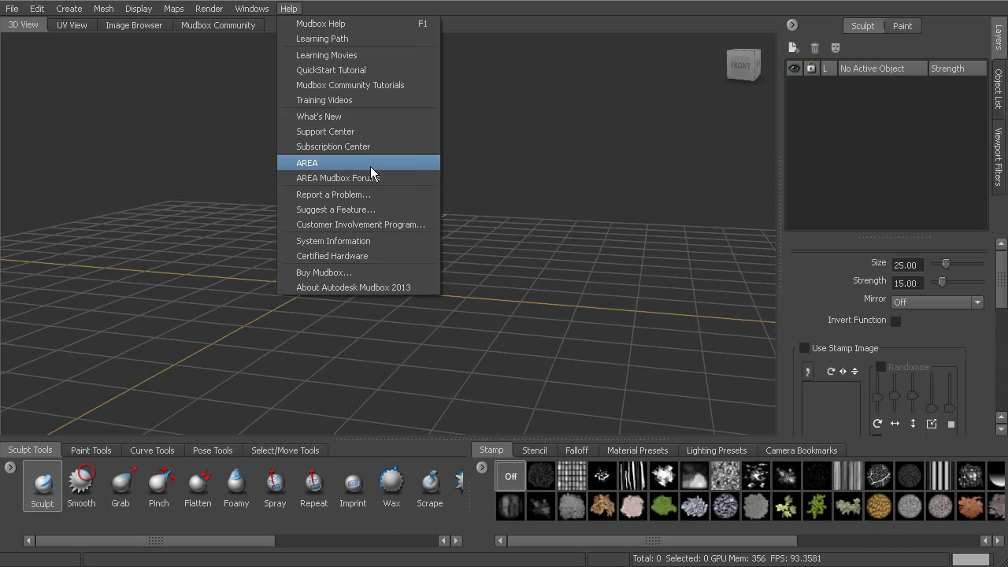
mouse_move(318, 116)
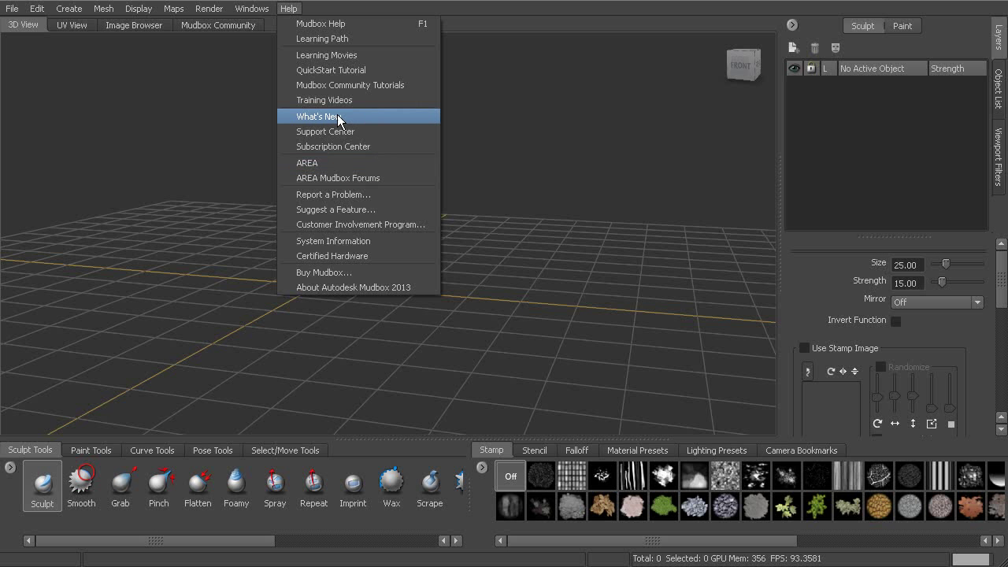
mouse_move(357, 10)
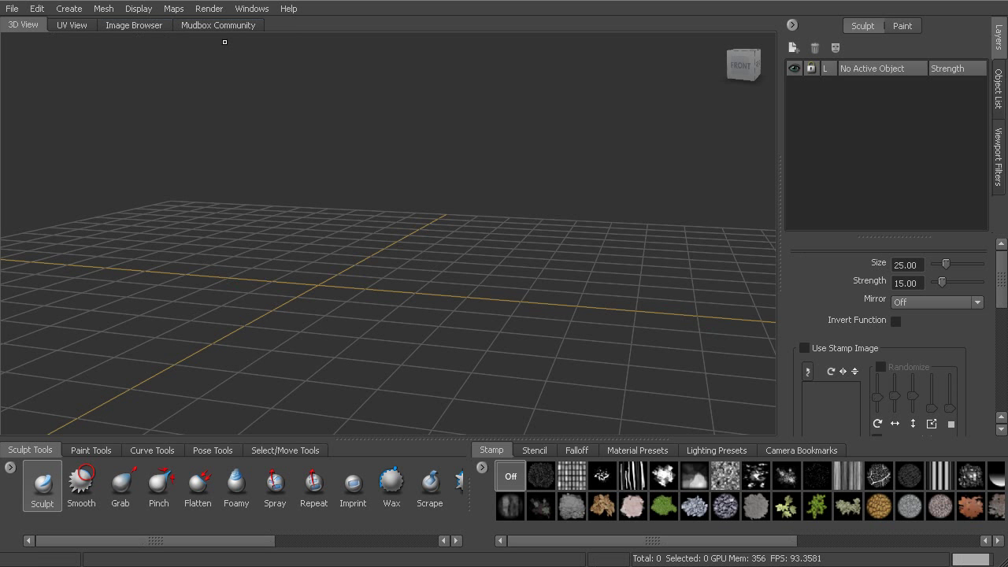
mouse_move(275, 165)
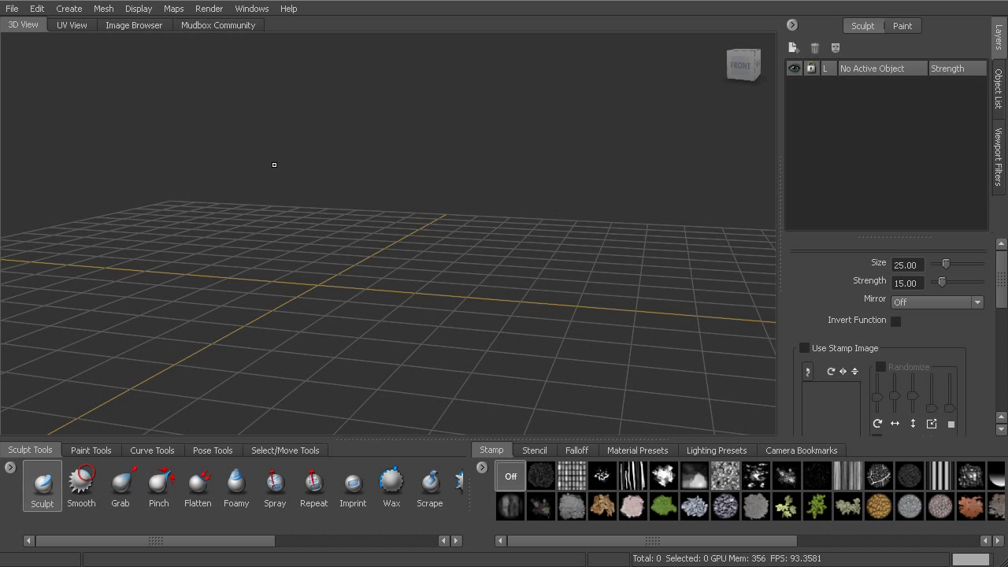
mouse_move(339, 253)
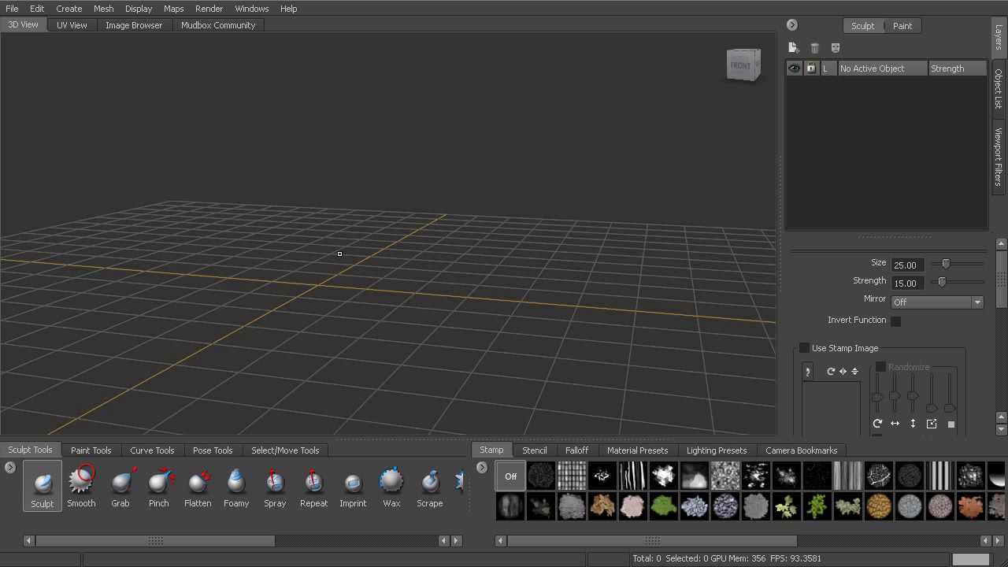
mouse_move(279, 110)
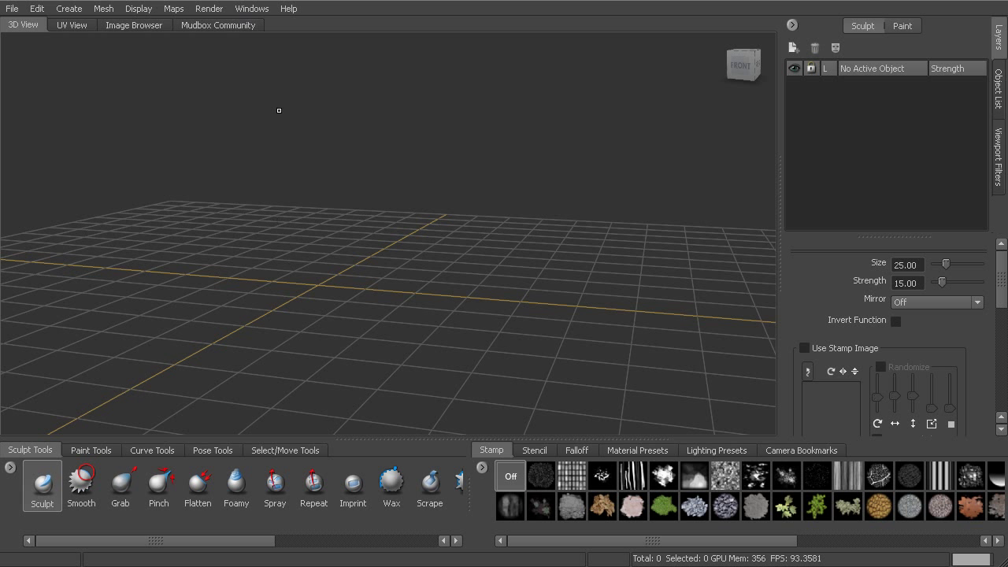
mouse_move(104, 89)
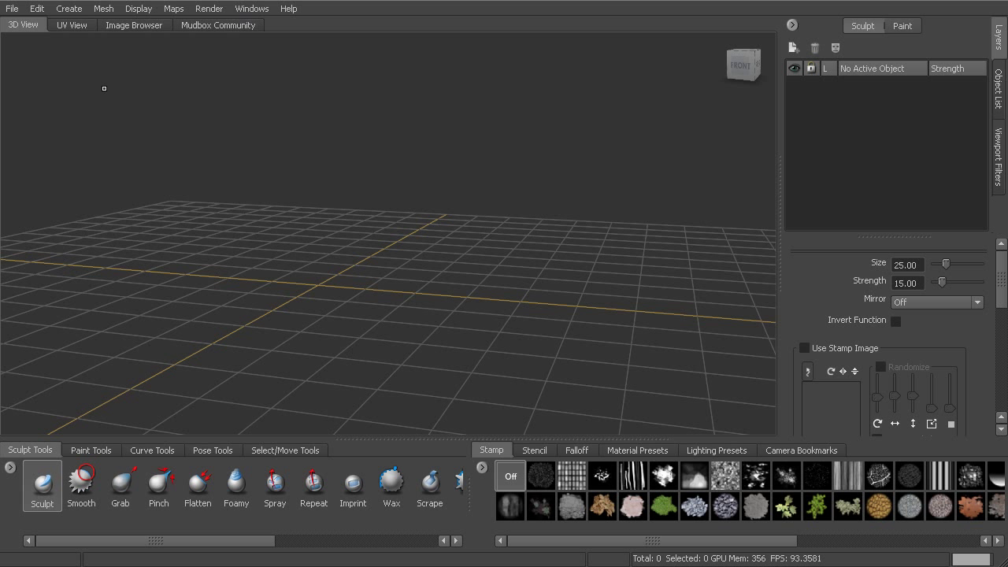
left_click(71, 35)
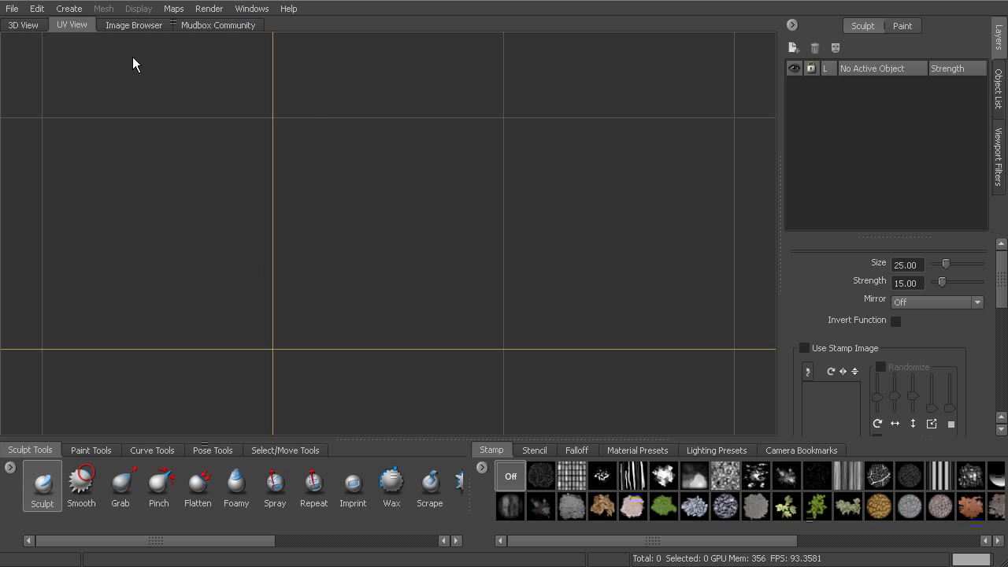
mouse_move(312, 190)
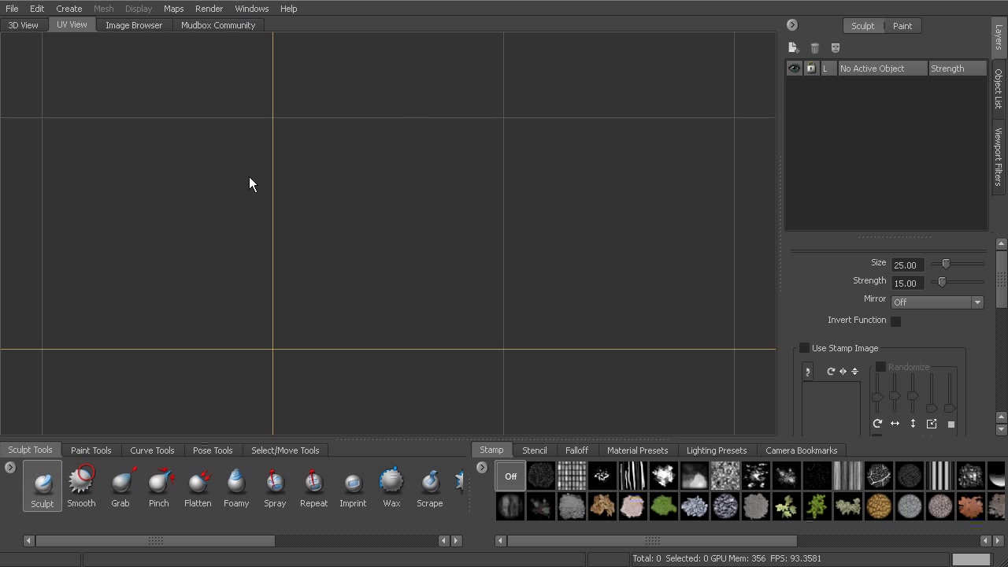
mouse_move(294, 186)
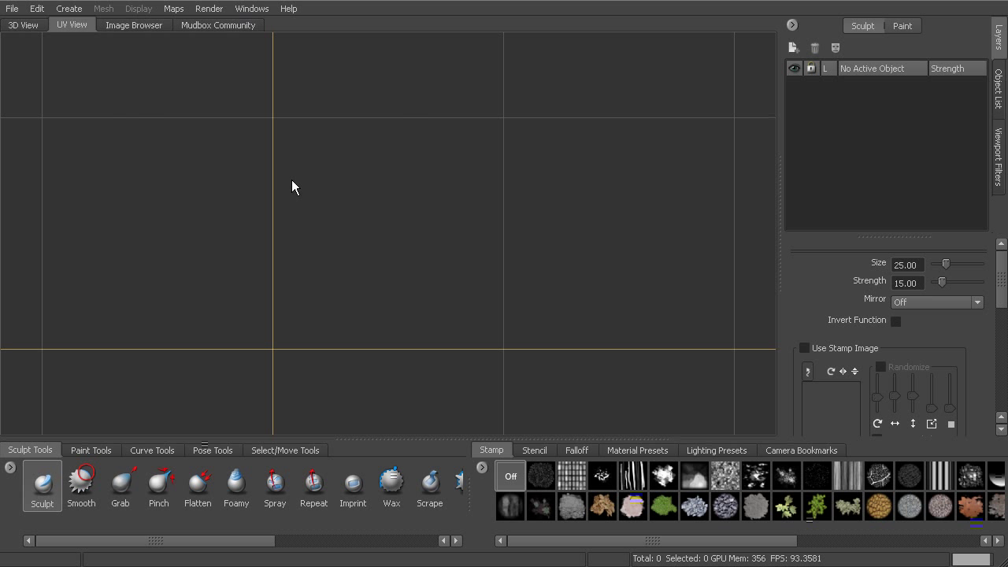
mouse_move(86, 71)
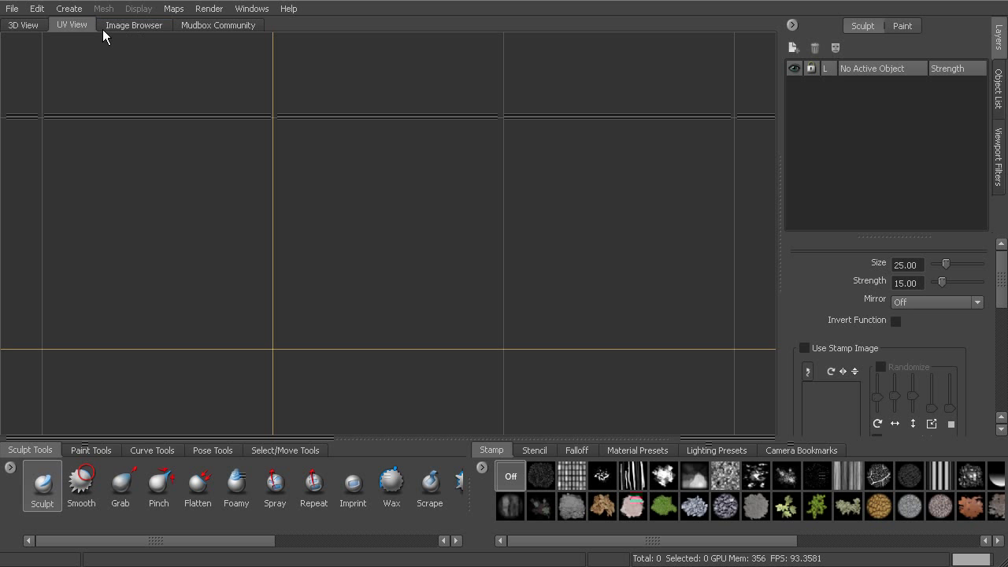
left_click(141, 24)
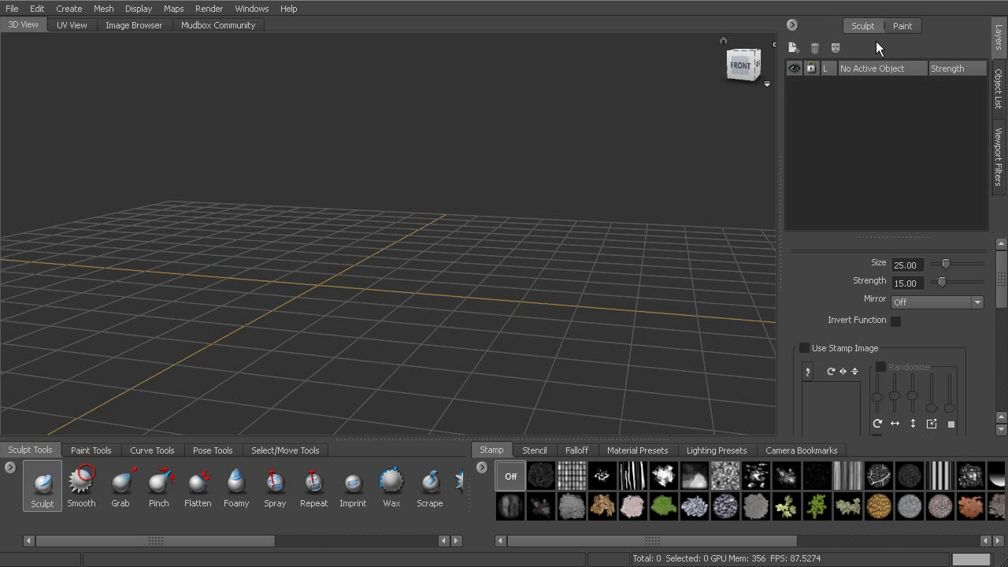
mouse_move(885, 40)
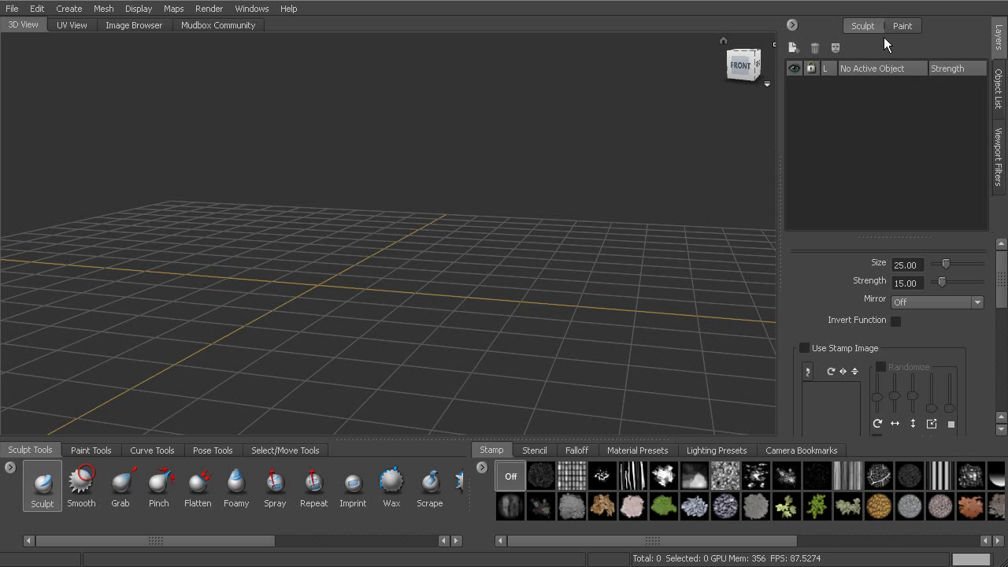
mouse_move(1000, 47)
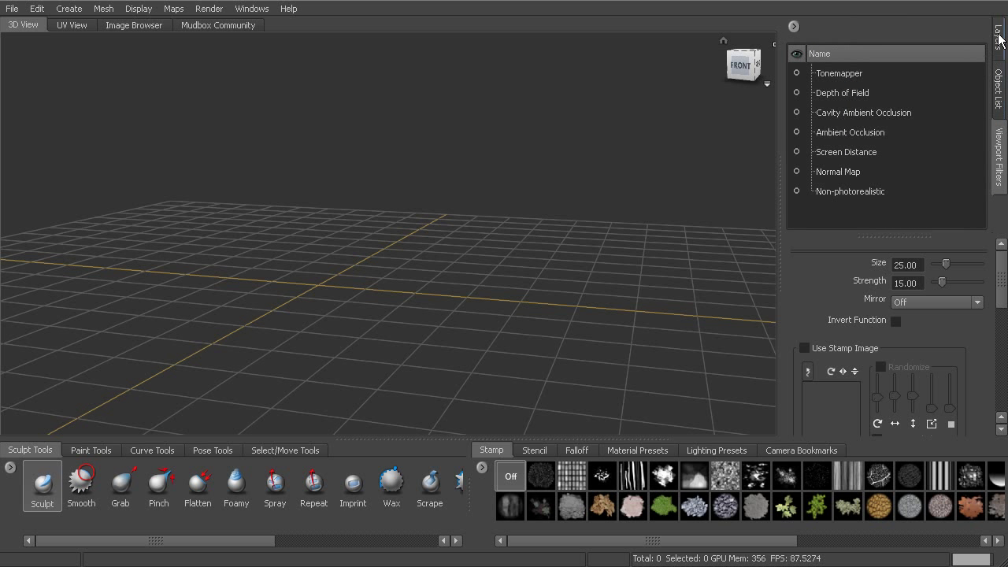
left_click(1001, 88)
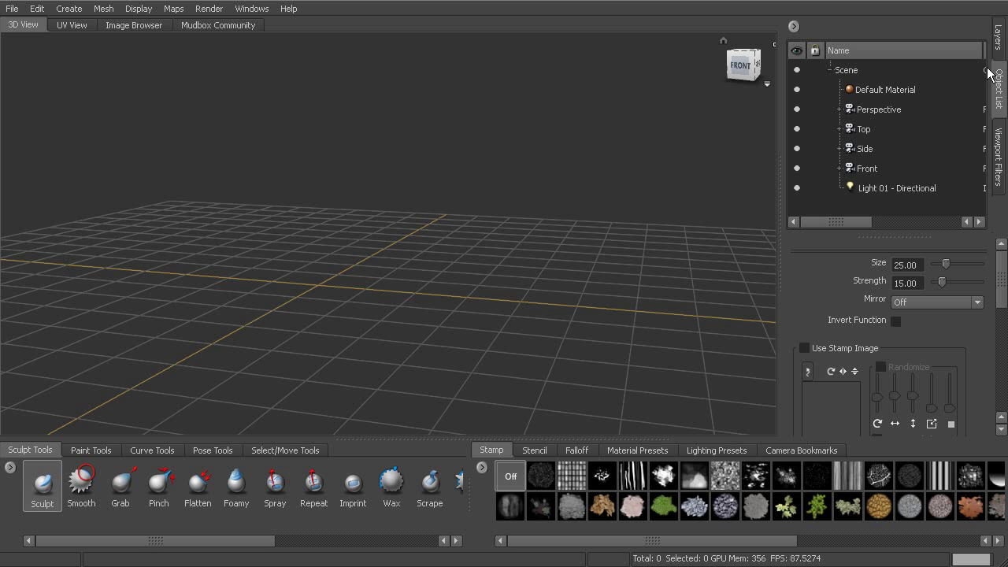
mouse_move(874, 129)
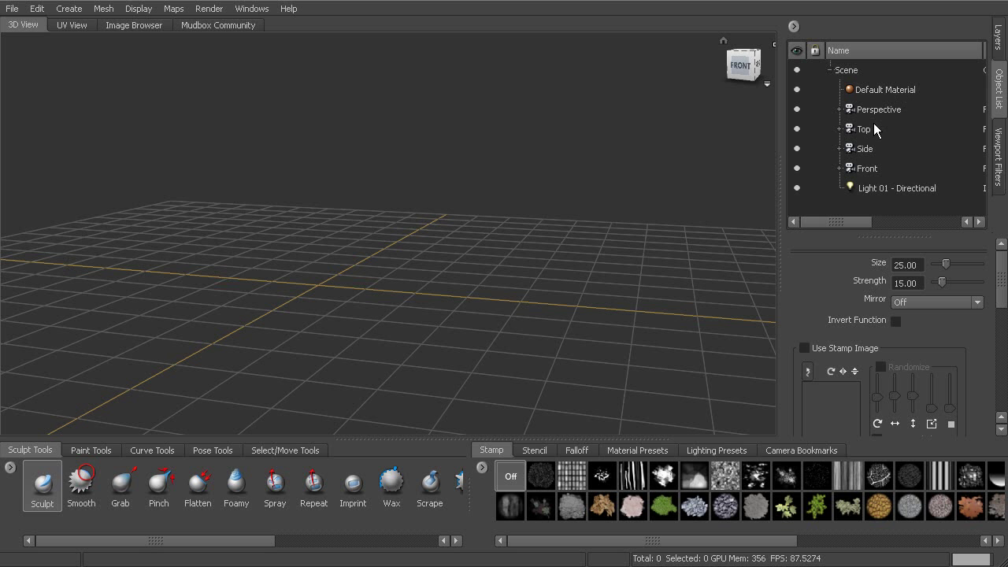
mouse_move(902, 161)
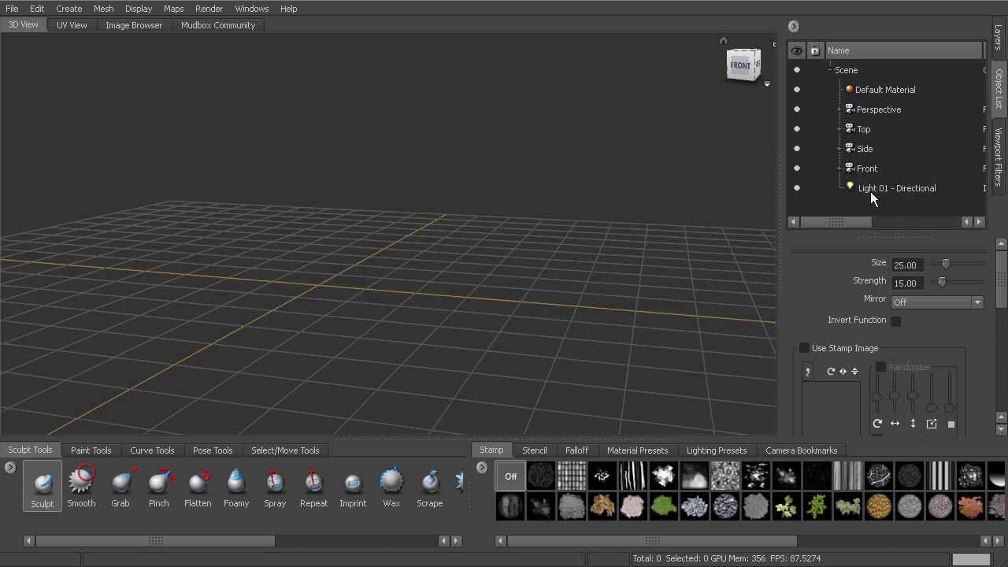
mouse_move(970, 145)
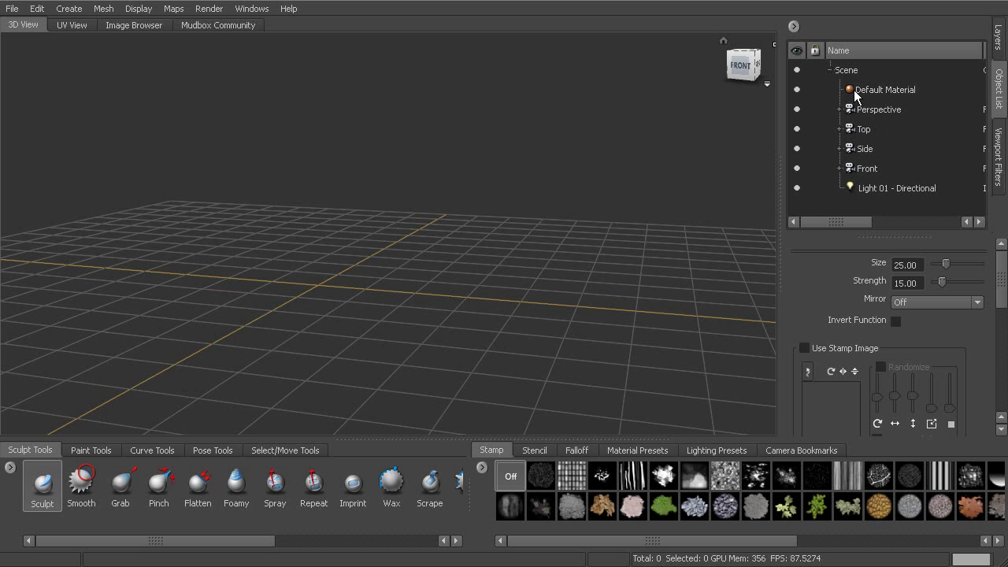
left_click(794, 26)
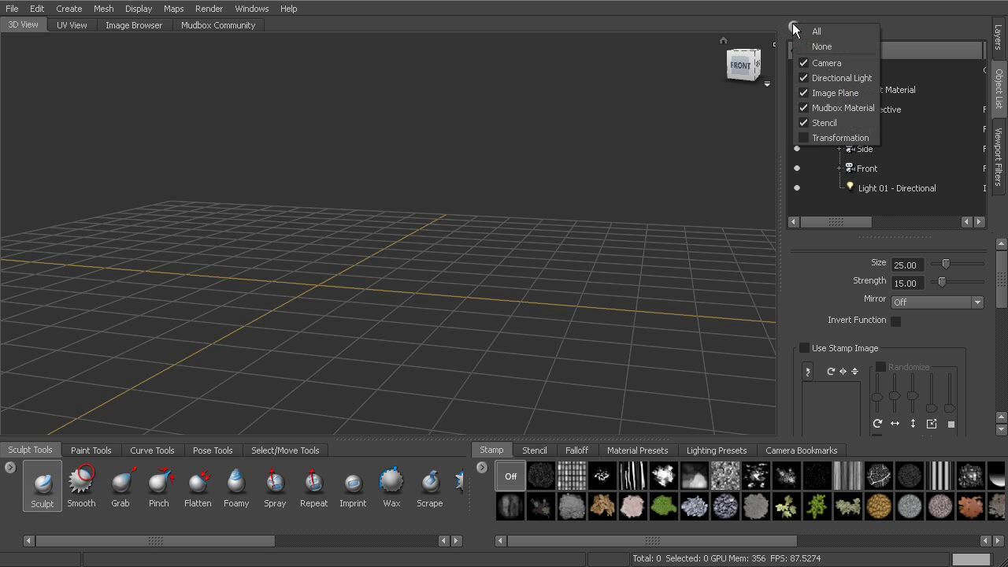
mouse_move(855, 38)
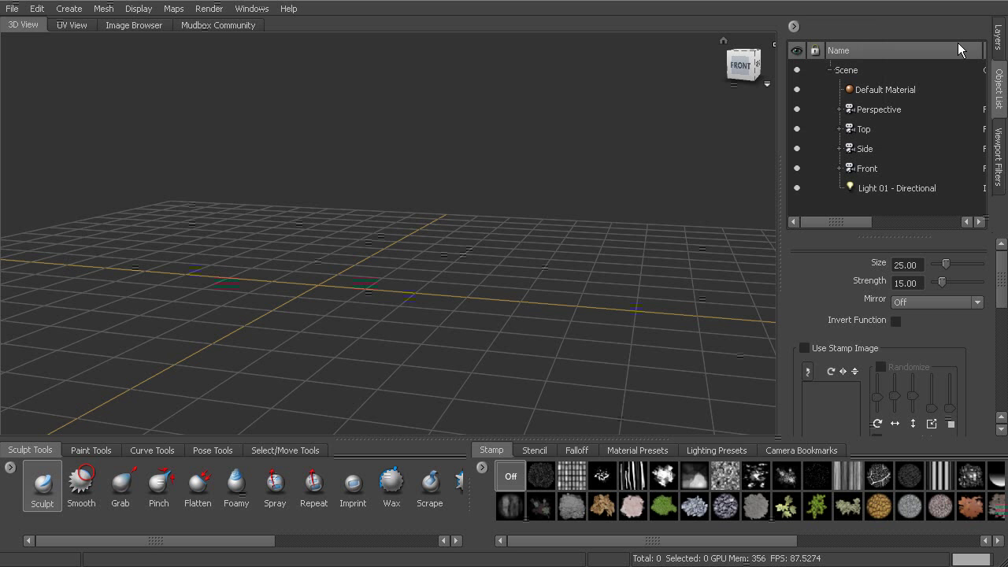
mouse_move(840, 54)
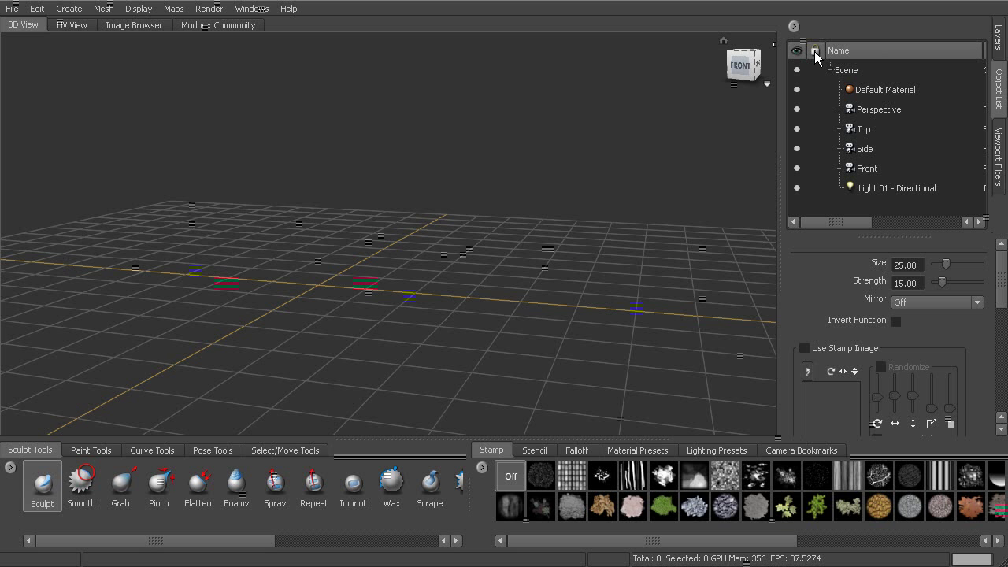
left_click(797, 50)
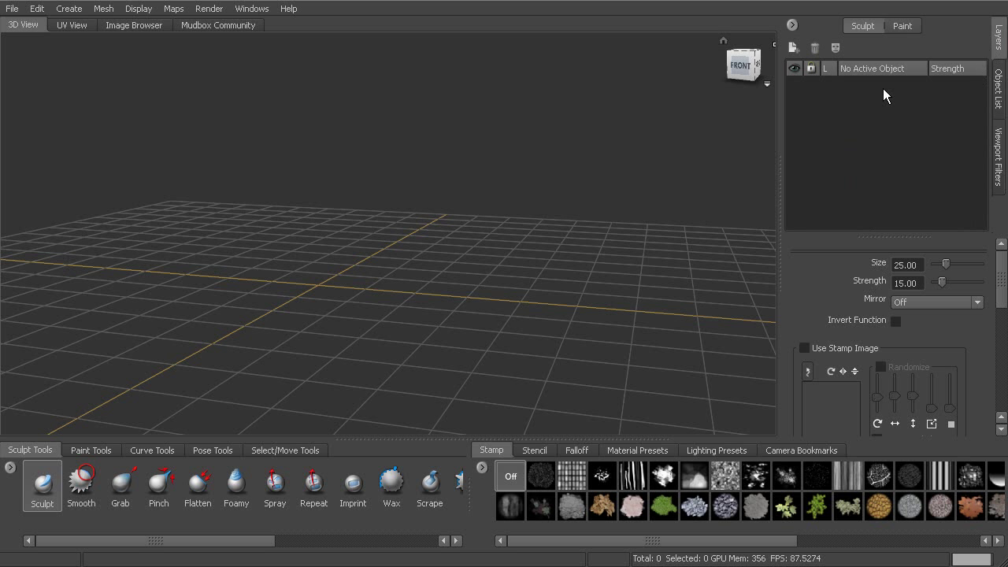
mouse_move(674, 251)
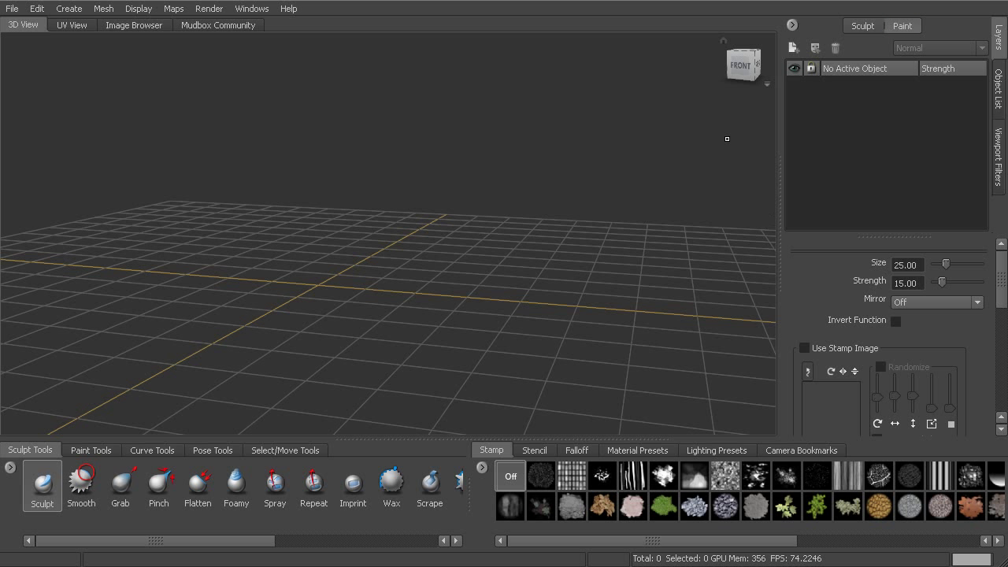
left_click(902, 25)
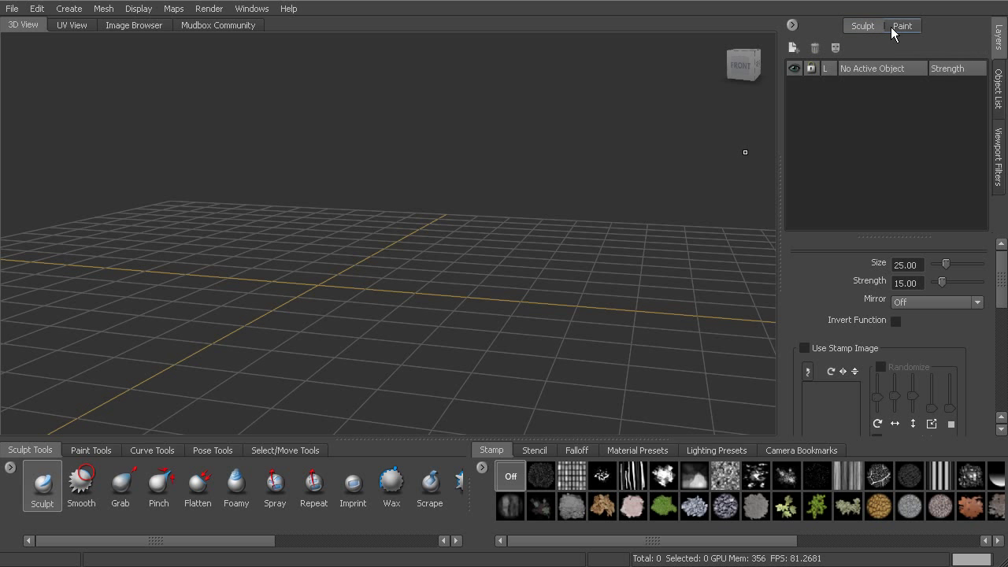
mouse_move(884, 29)
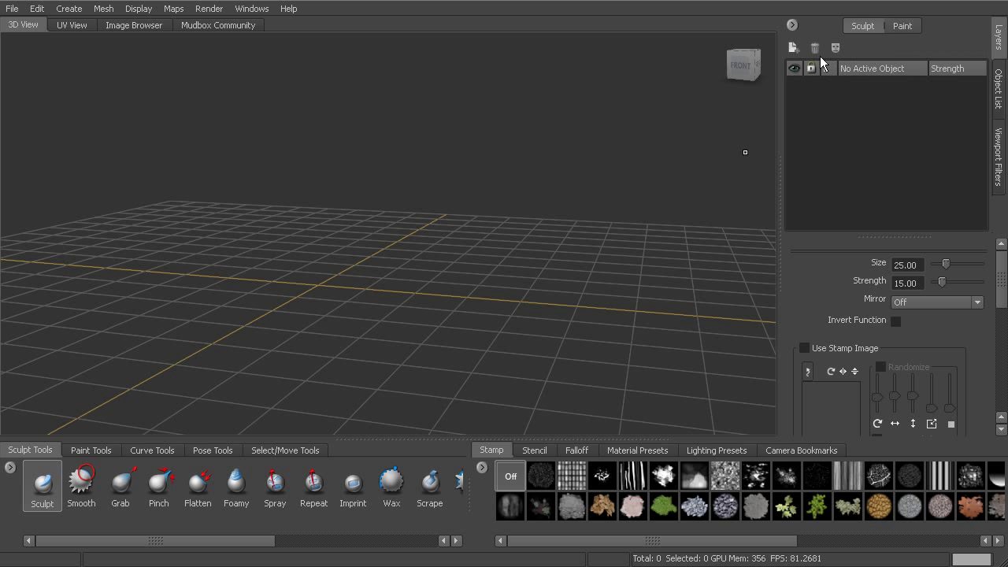
left_click(862, 26)
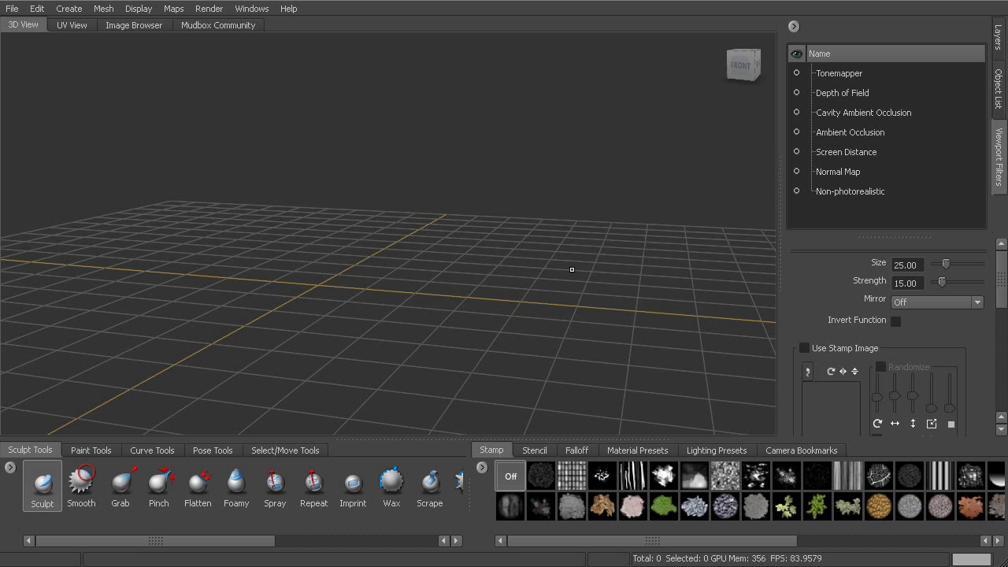
mouse_move(656, 244)
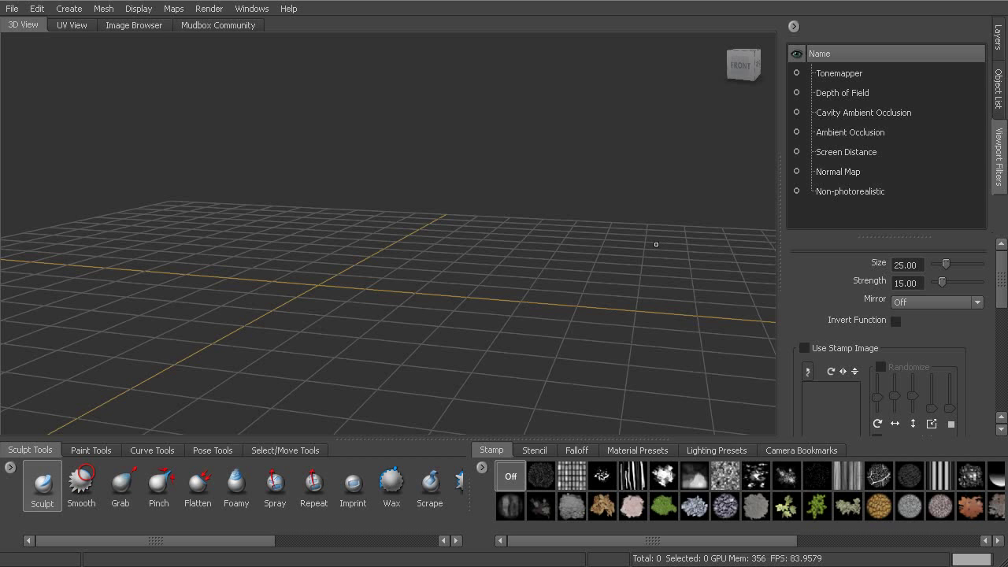
mouse_move(602, 219)
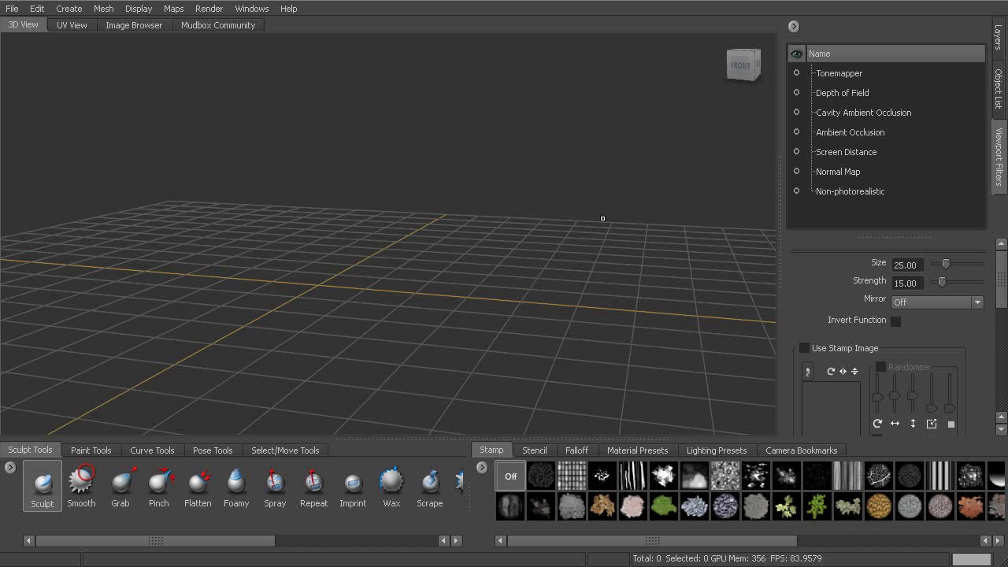
mouse_move(586, 218)
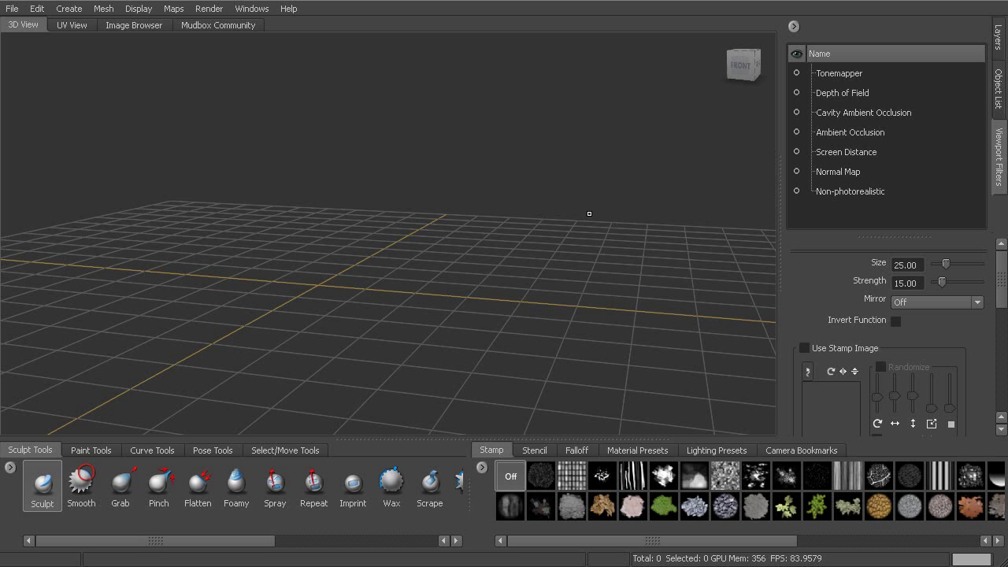
mouse_move(593, 219)
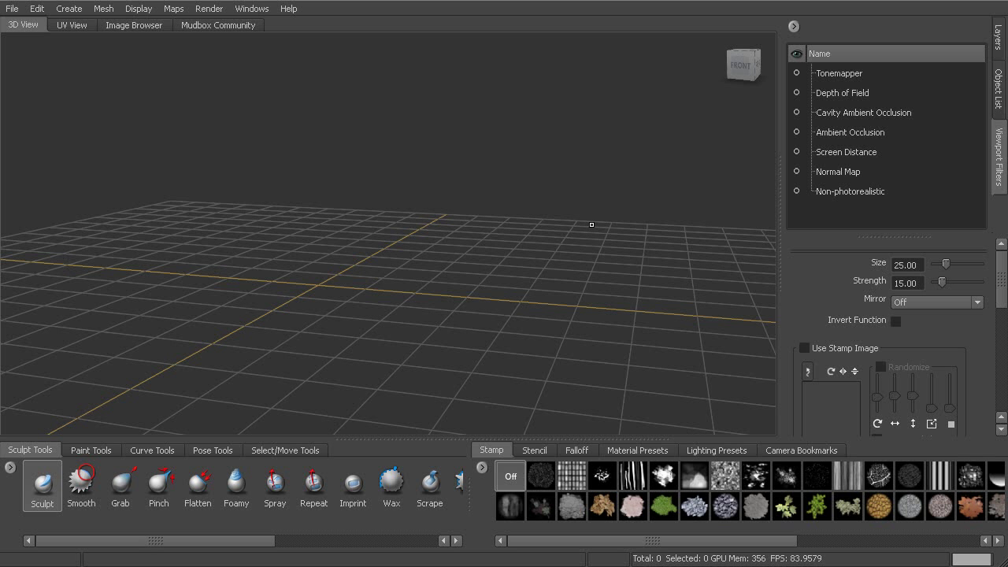
mouse_move(664, 227)
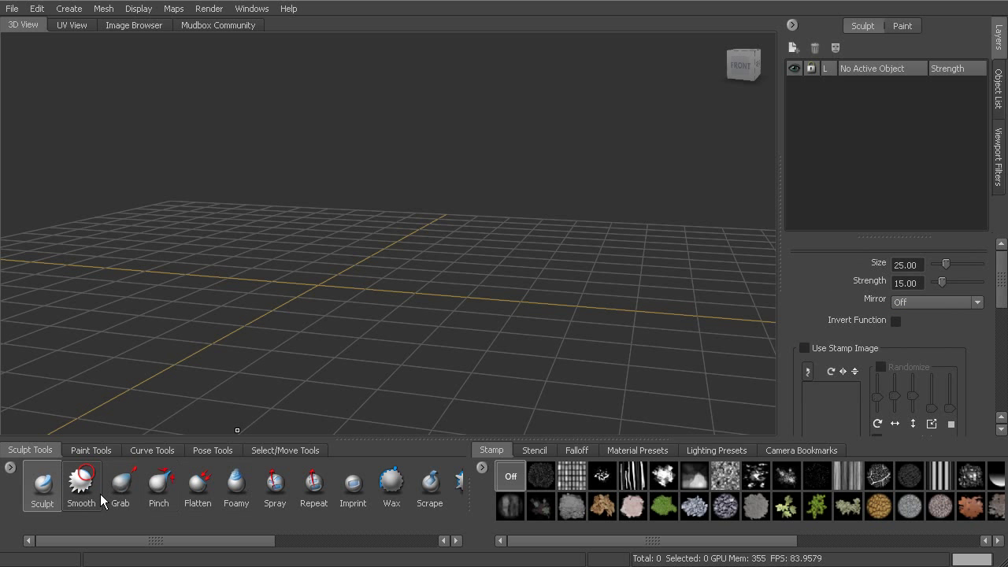
- Try the Smooth, Grab and Pinch sculpting brushes, ending on Pinch
left_click(81, 485)
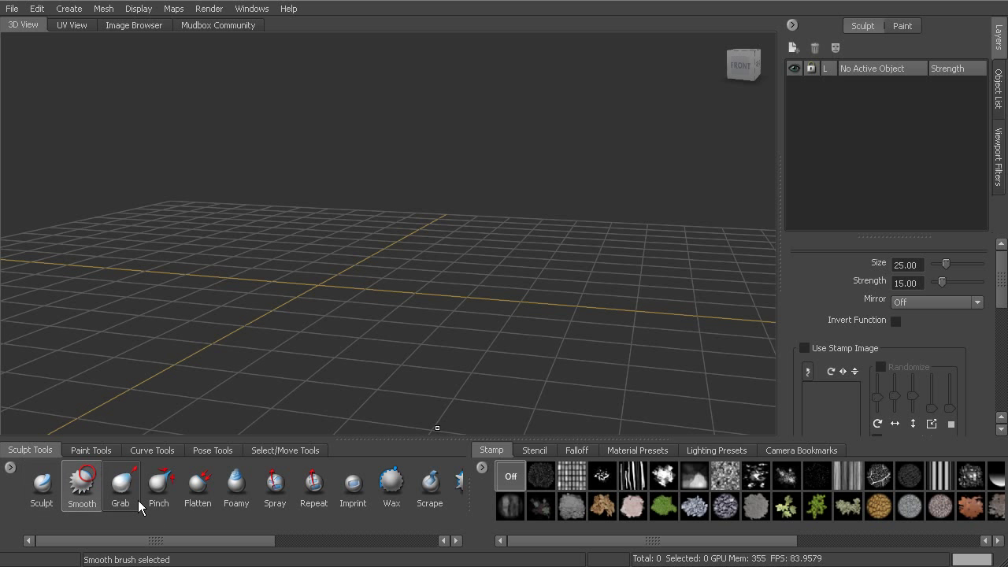
left_click(120, 490)
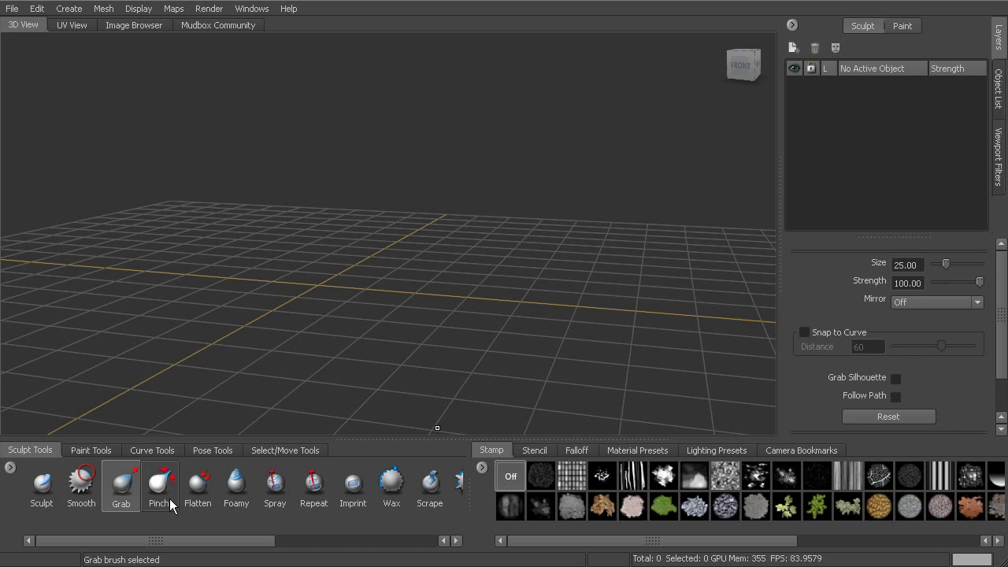
left_click(159, 485)
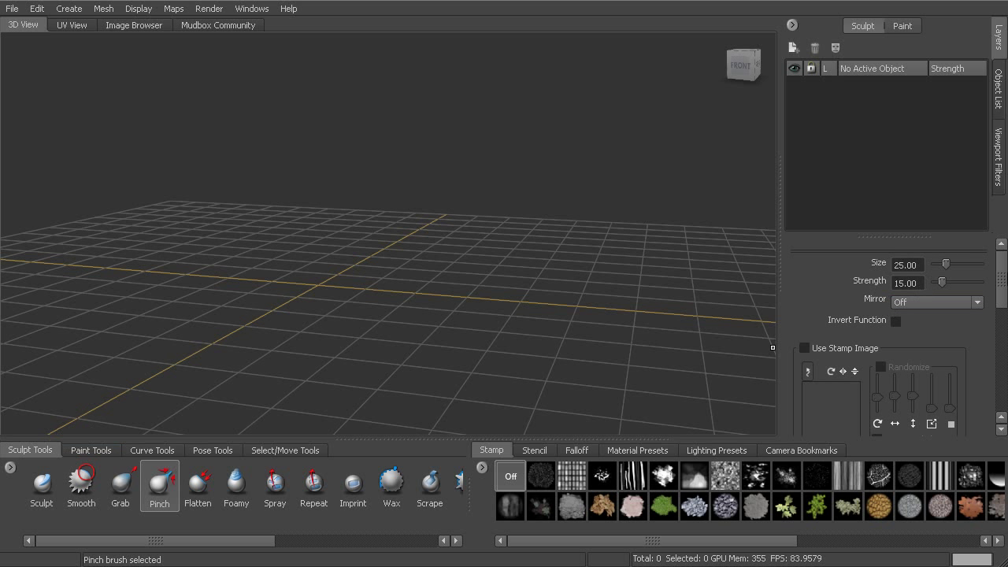
- Scroll the panels and resize the side panel narrower to enlarge the 3D view
scroll("down", 3)
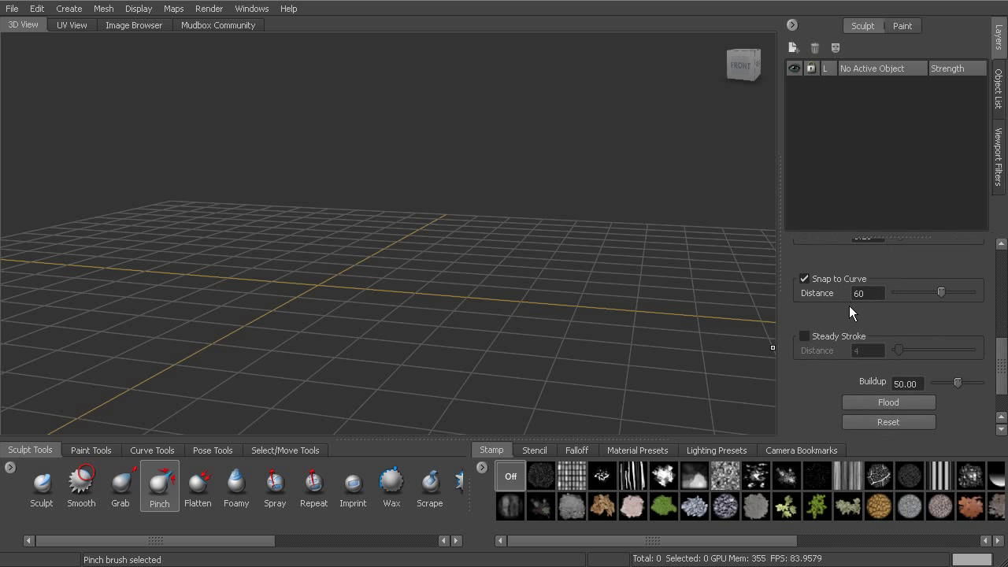
scroll("down", 3)
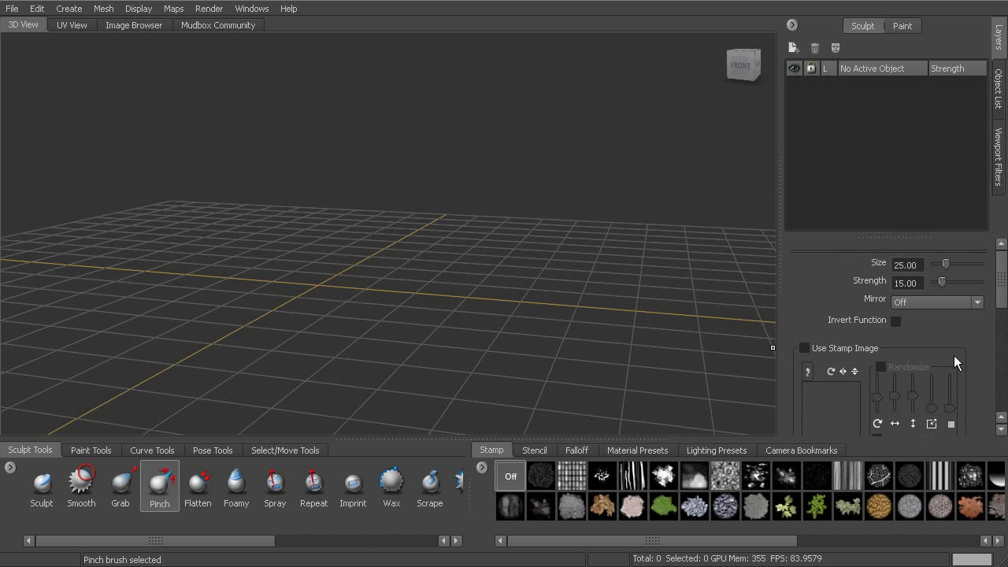
mouse_move(890, 298)
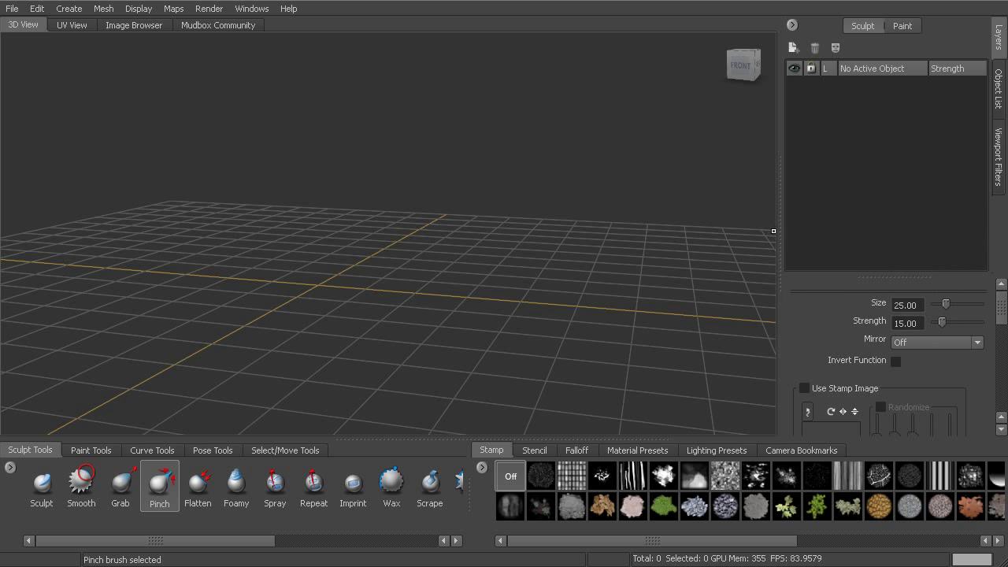
left_click_drag(774, 231, 671, 226)
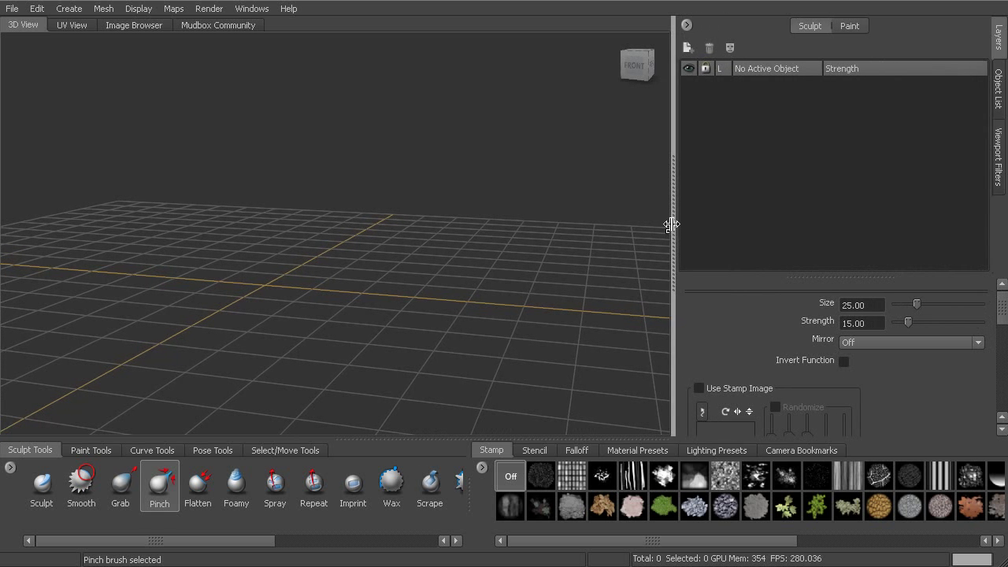
left_click_drag(671, 226, 794, 231)
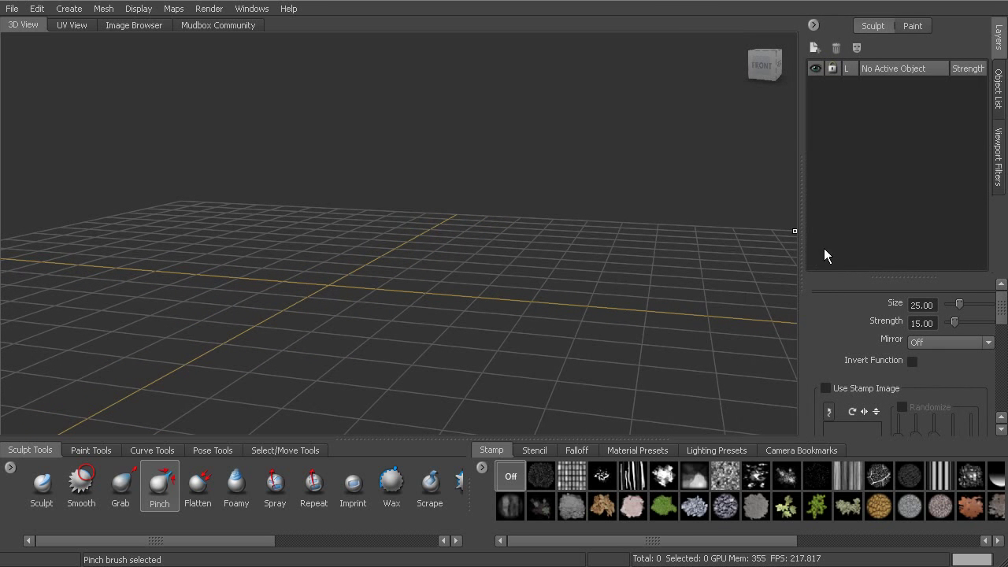
mouse_move(1002, 354)
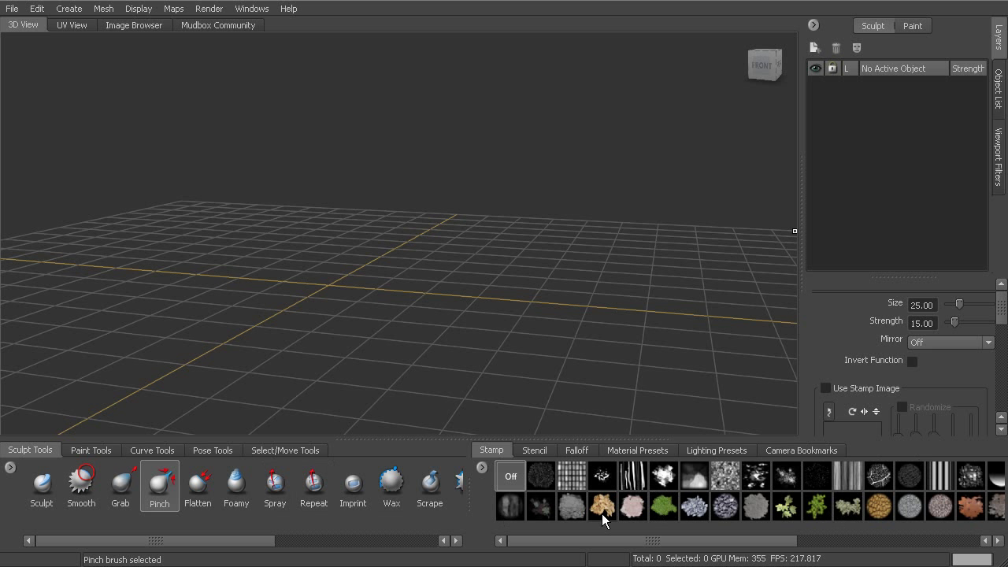
mouse_move(578, 508)
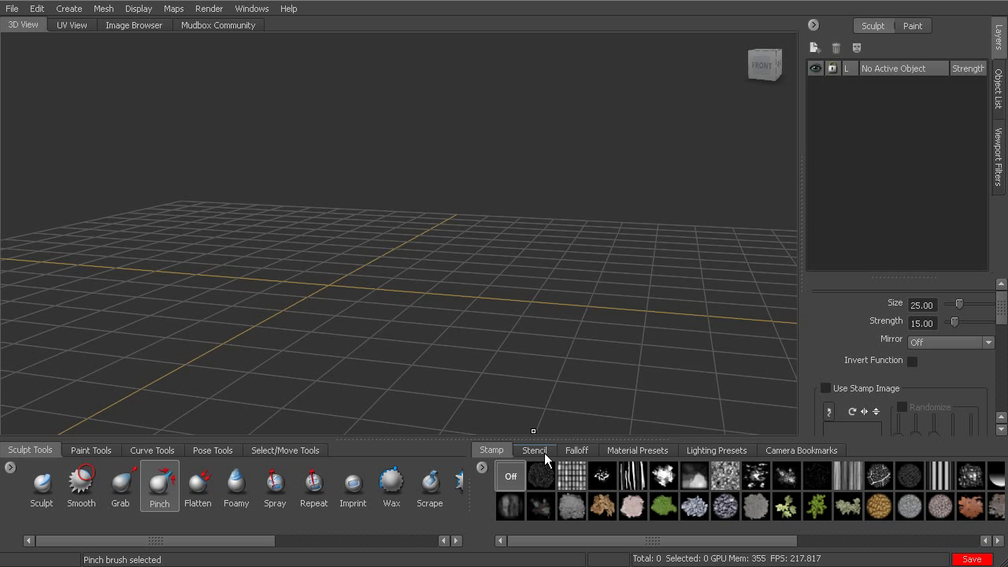
left_click(534, 450)
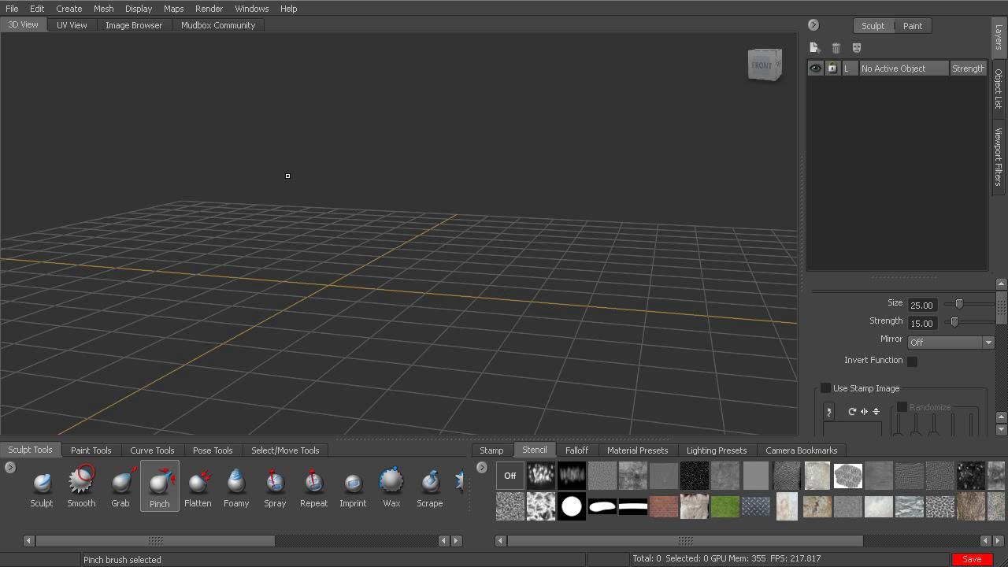
mouse_move(371, 315)
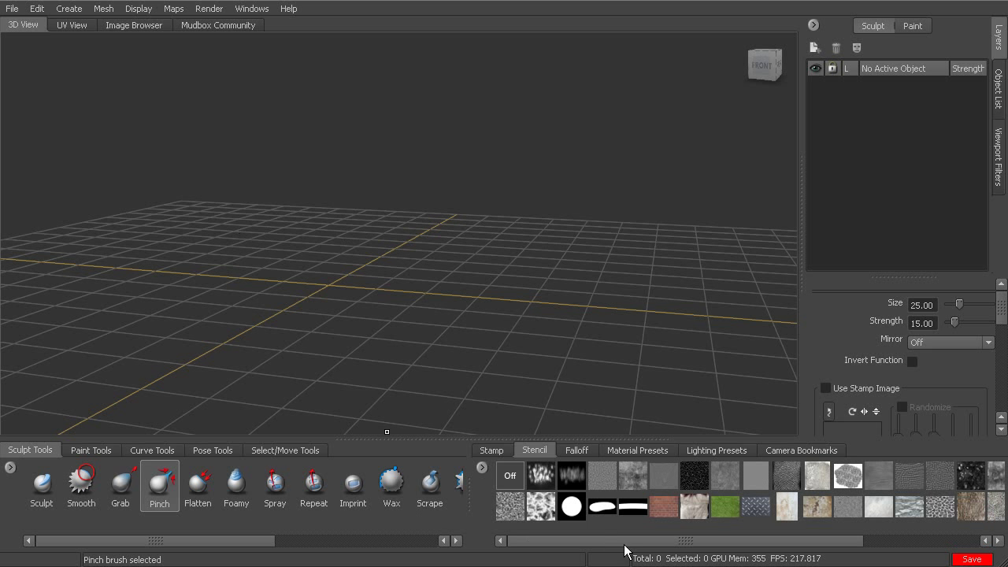
left_click(492, 450)
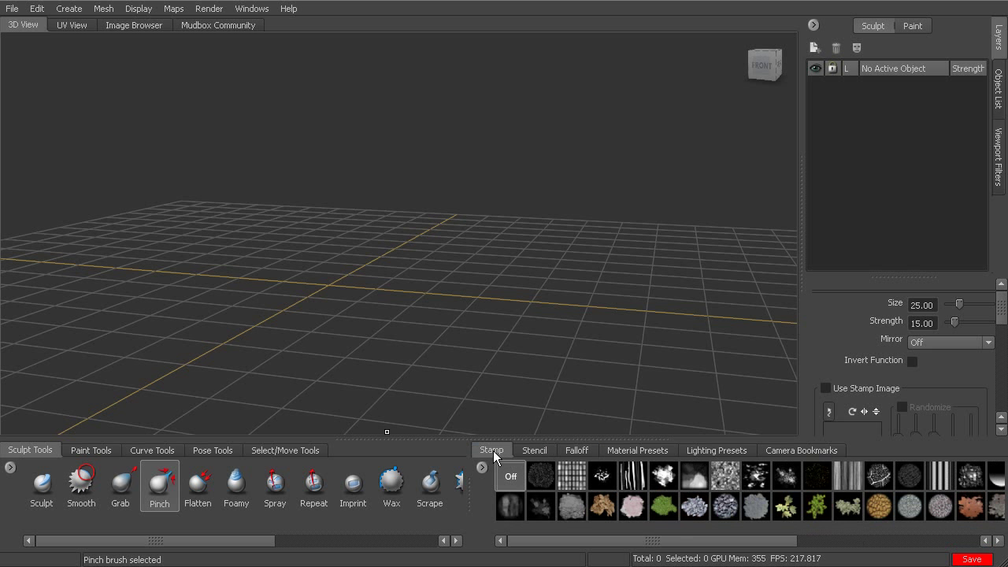
left_click(576, 450)
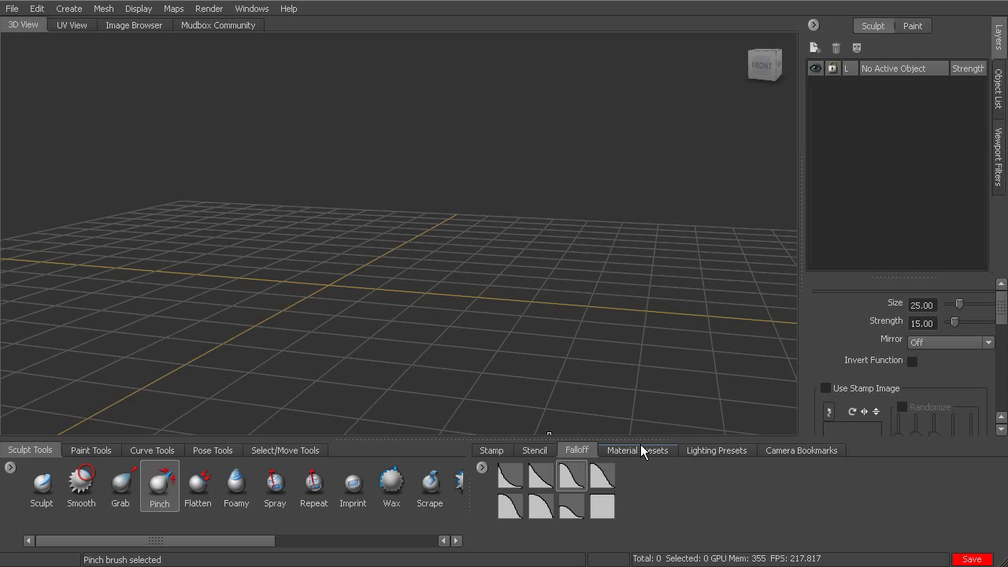
left_click(717, 450)
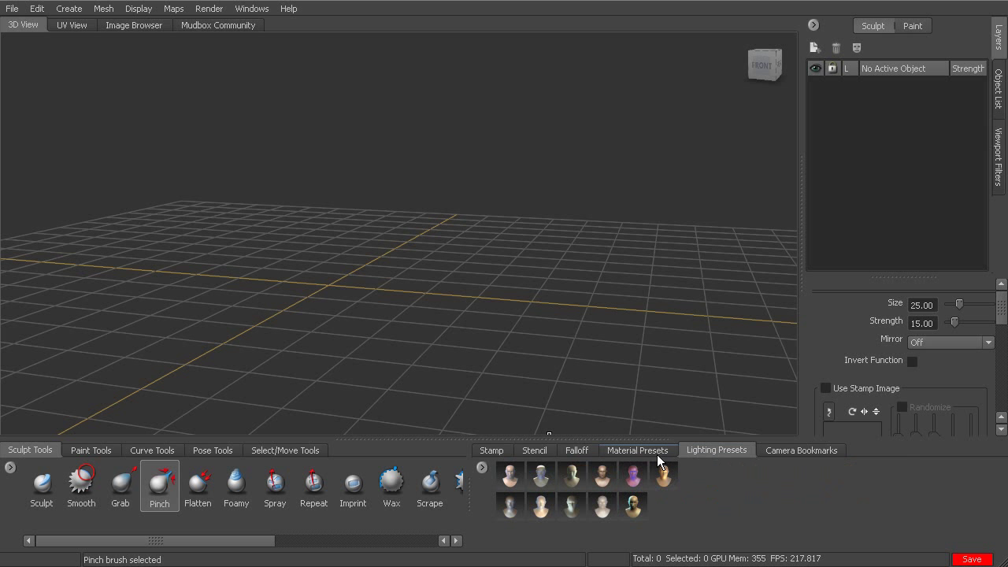
left_click(637, 449)
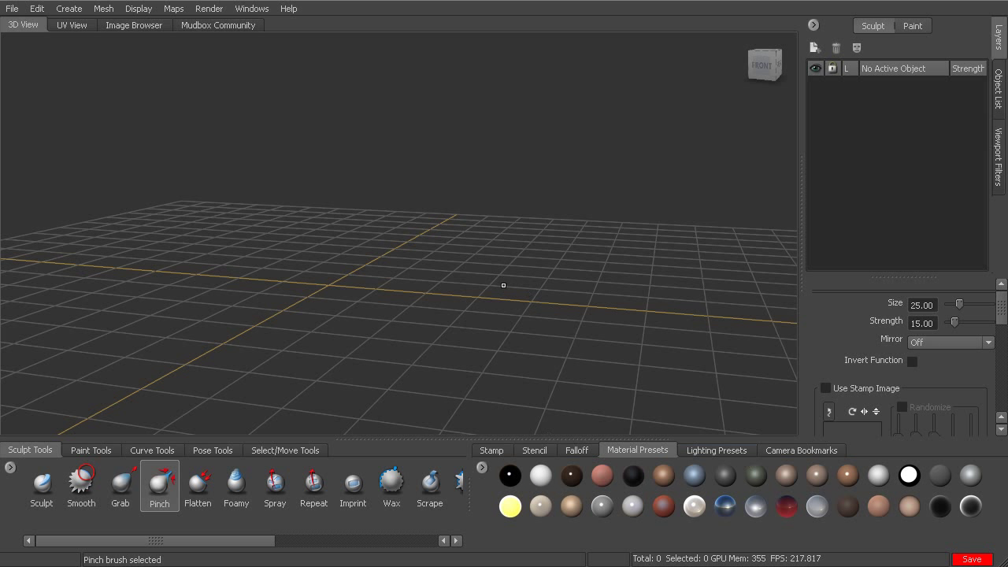
mouse_move(515, 288)
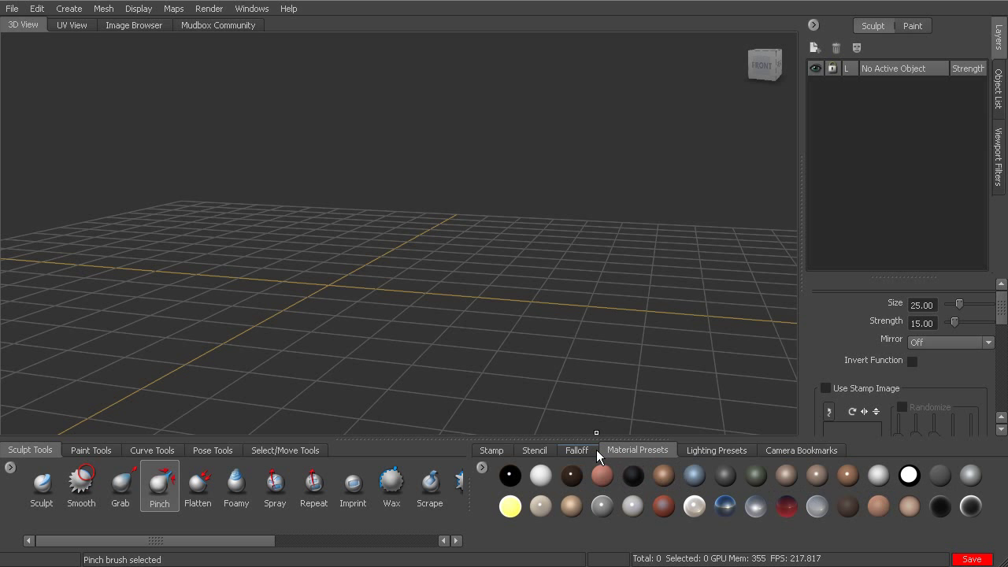
mouse_move(721, 455)
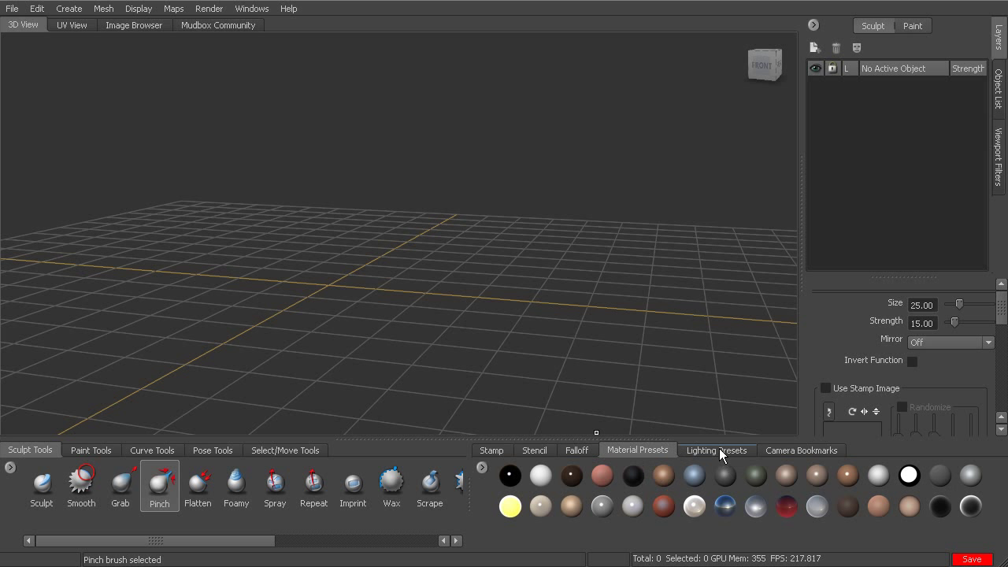
left_click(717, 451)
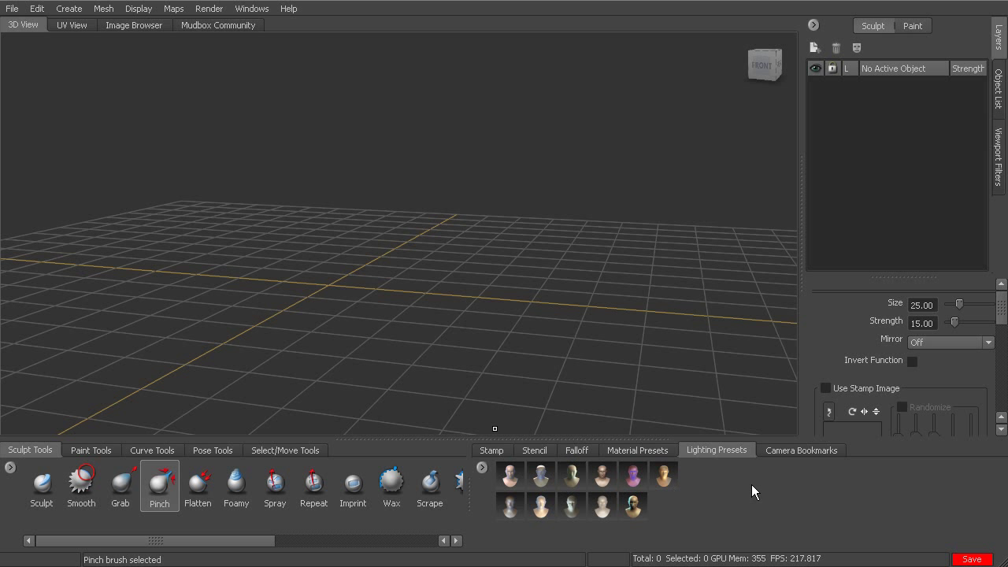
left_click(801, 449)
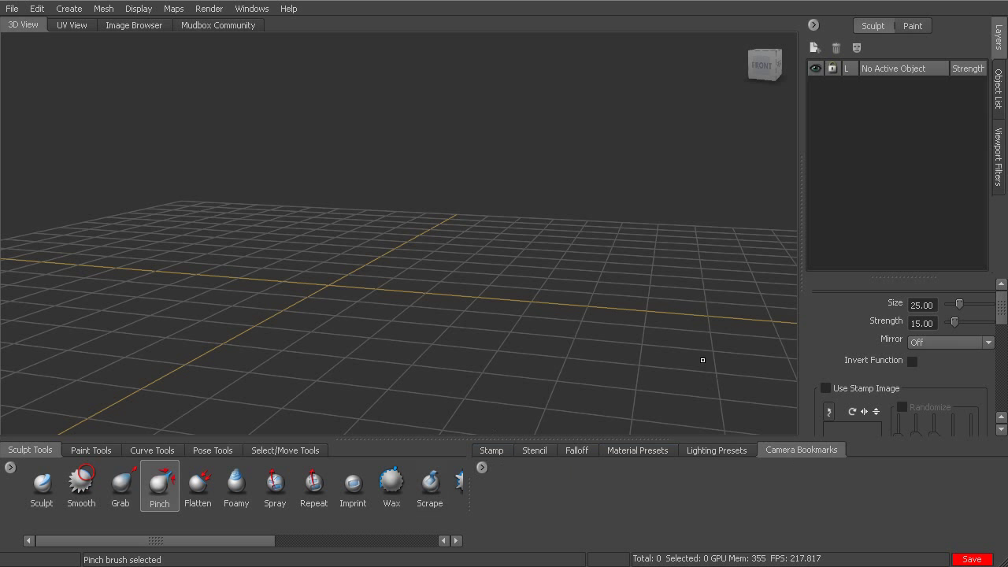
mouse_move(665, 327)
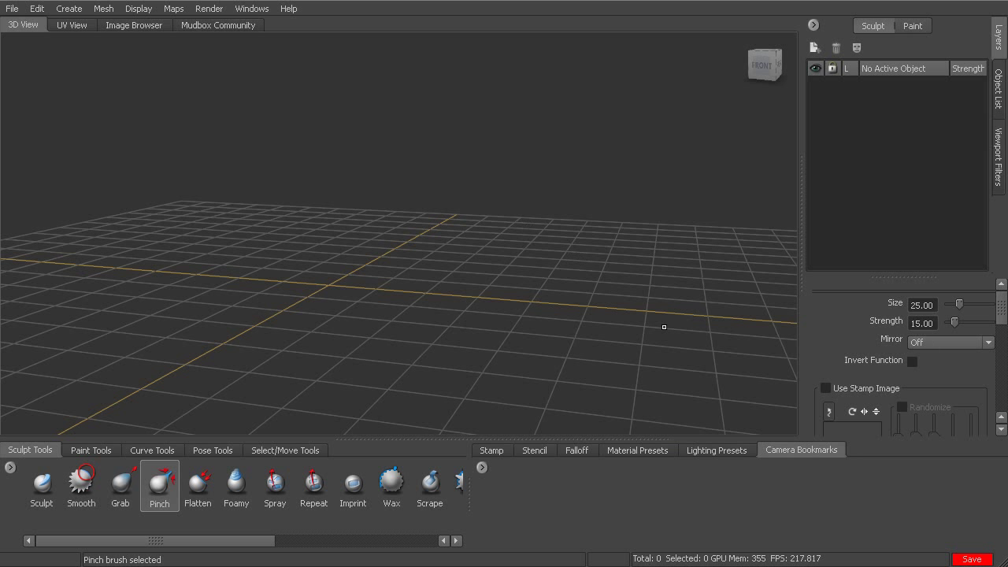
mouse_move(761, 430)
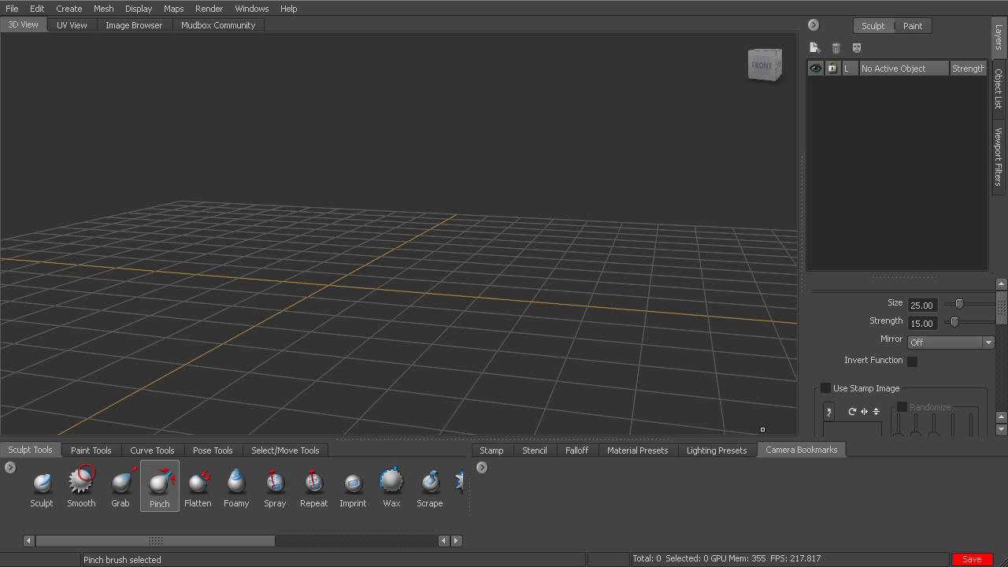
left_click(491, 451)
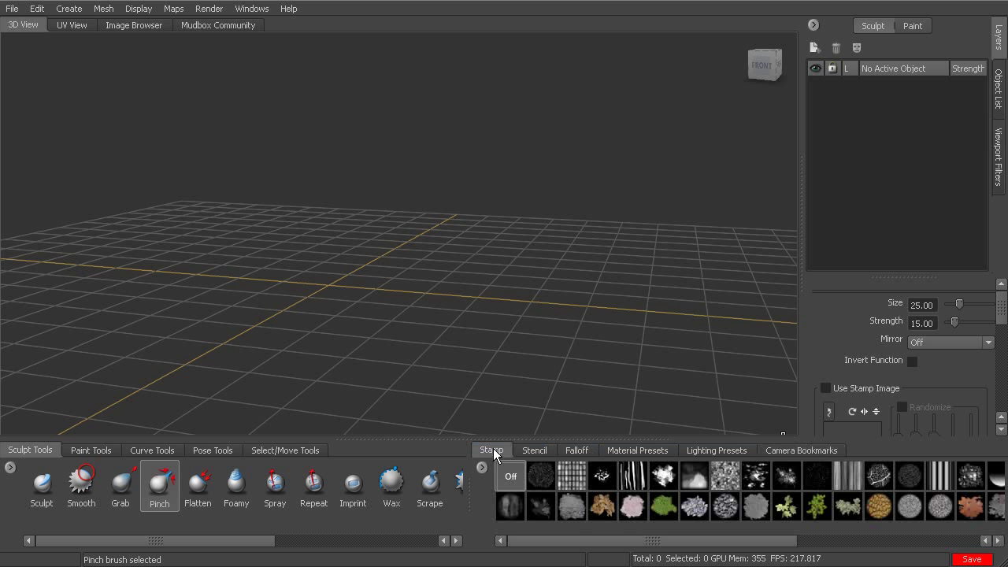
mouse_move(466, 518)
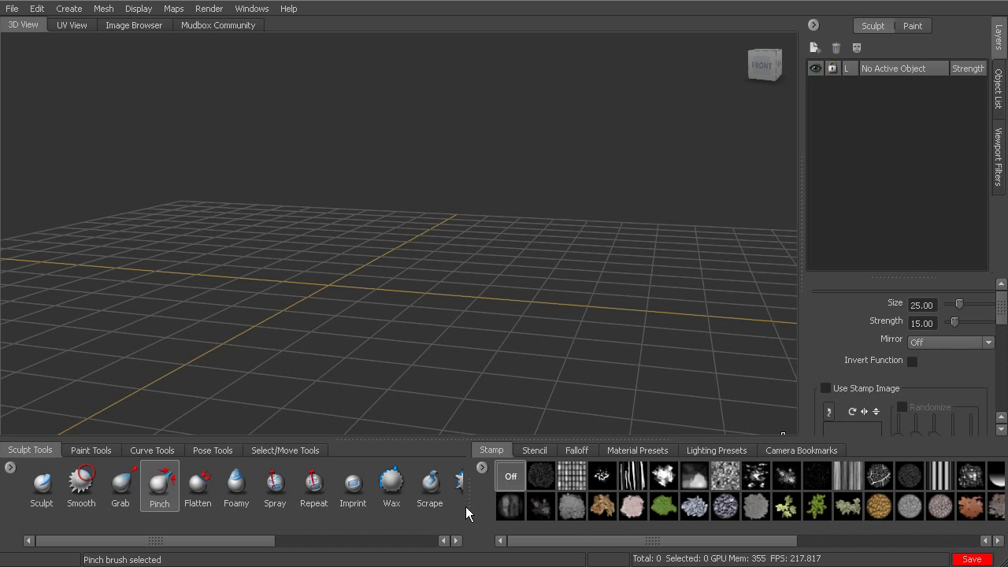
mouse_move(325, 446)
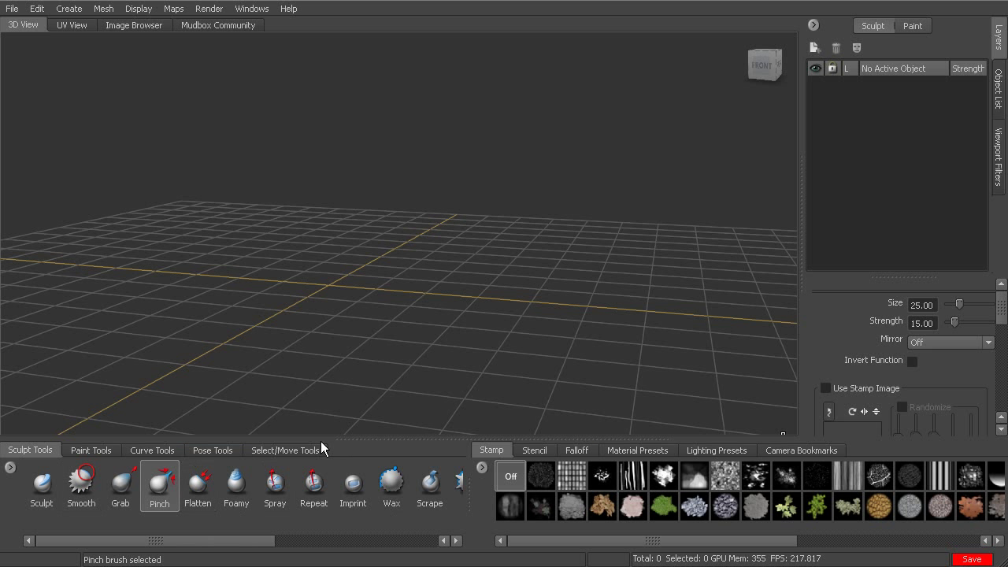
mouse_move(274, 524)
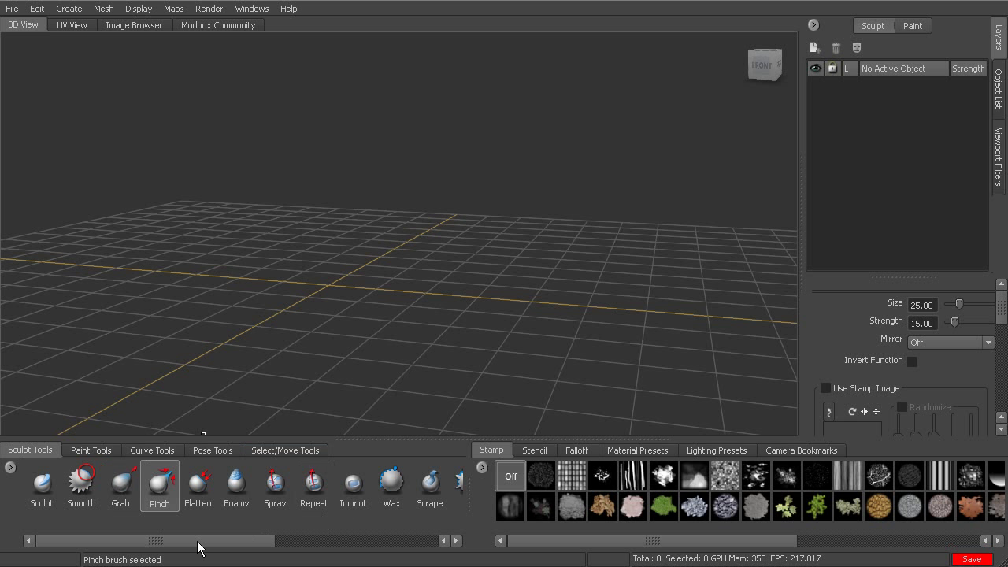
mouse_move(46, 543)
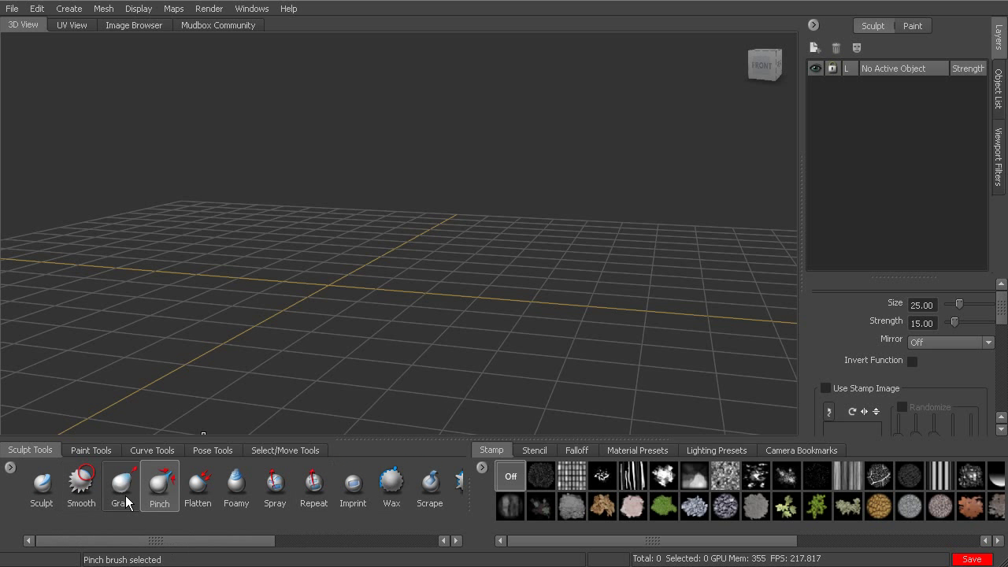
- Switch the lower tray to Paint Tools and browse from Paint Brush to Hue Shift
left_click(91, 450)
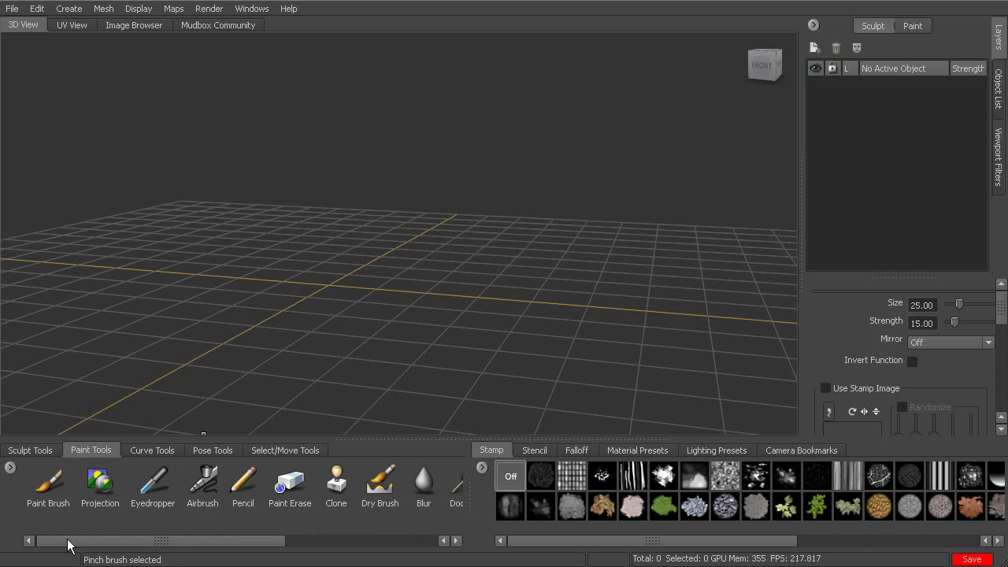
left_click(48, 487)
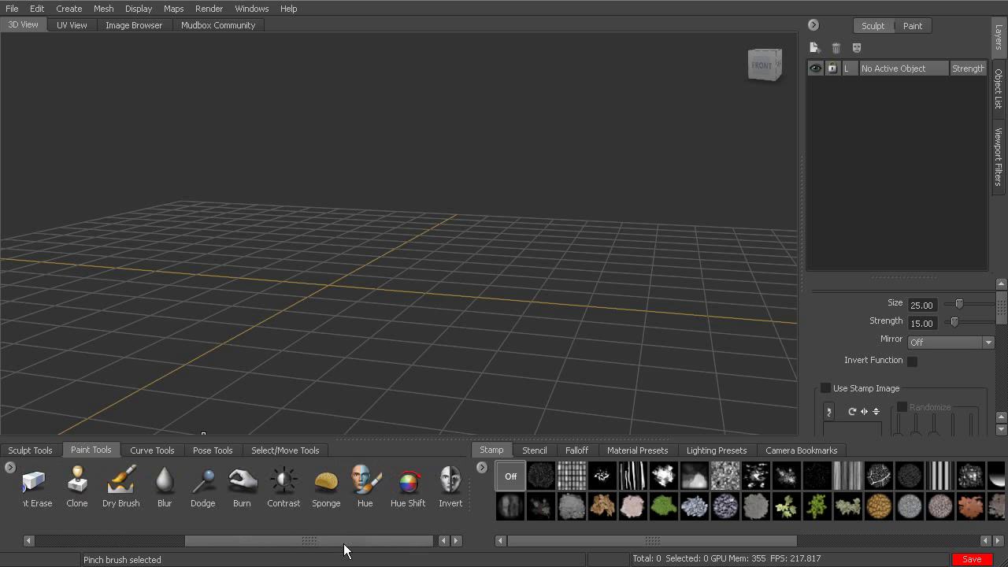
left_click(241, 486)
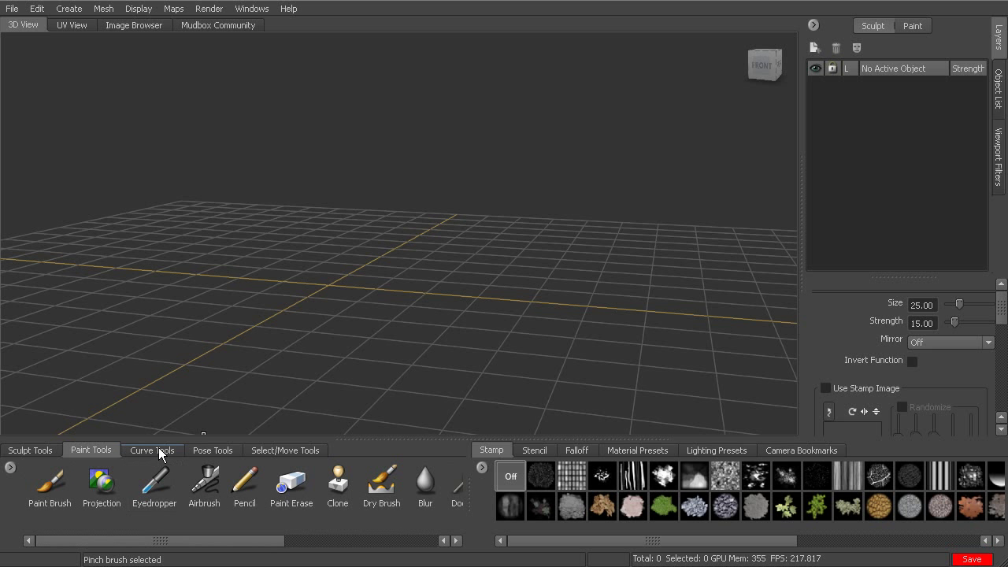
- Browse the Curve, Pose and Select/Move tool tabs, ending on Faces, Objects, Translate, Rotate, Scale
left_click(151, 450)
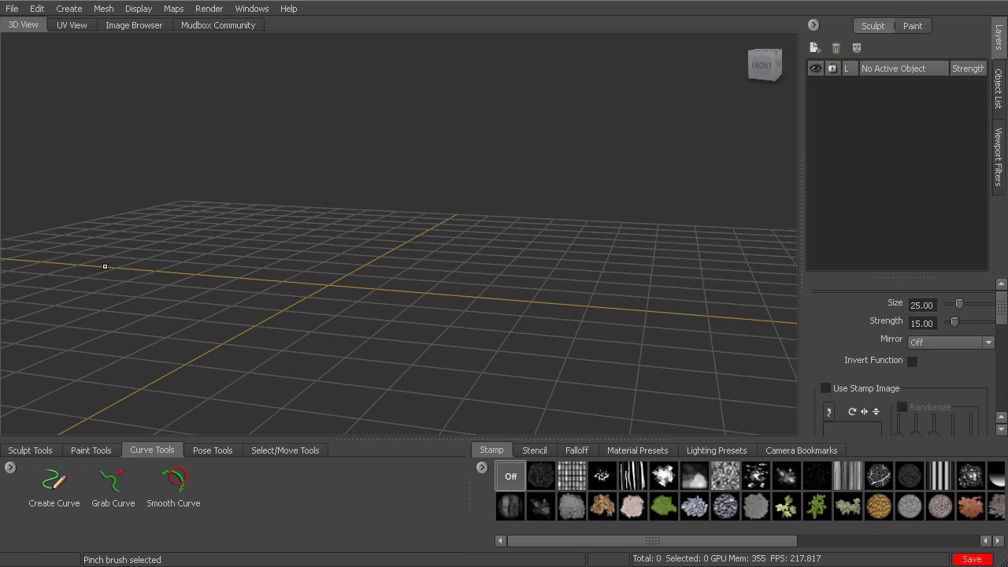
mouse_move(706, 317)
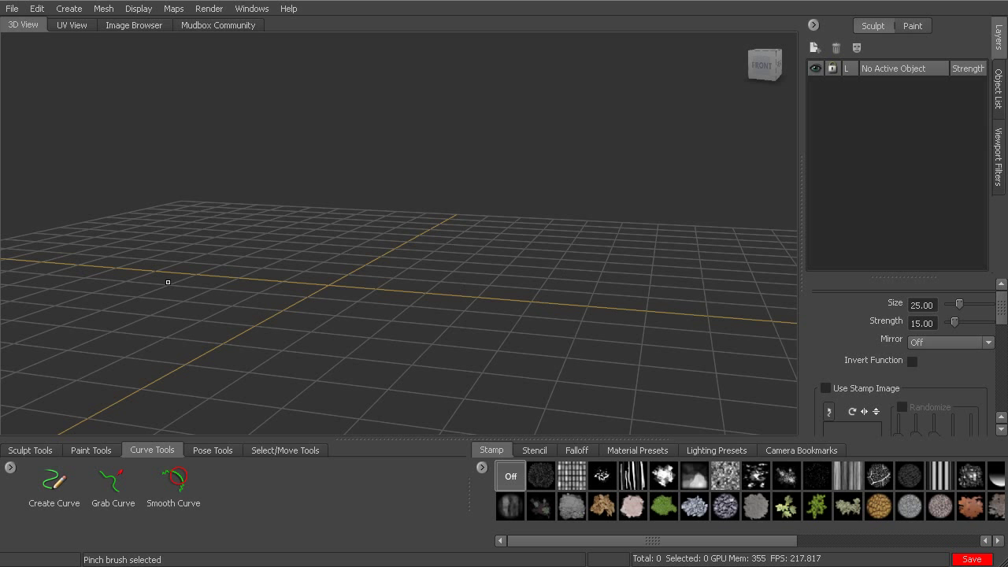
mouse_move(429, 336)
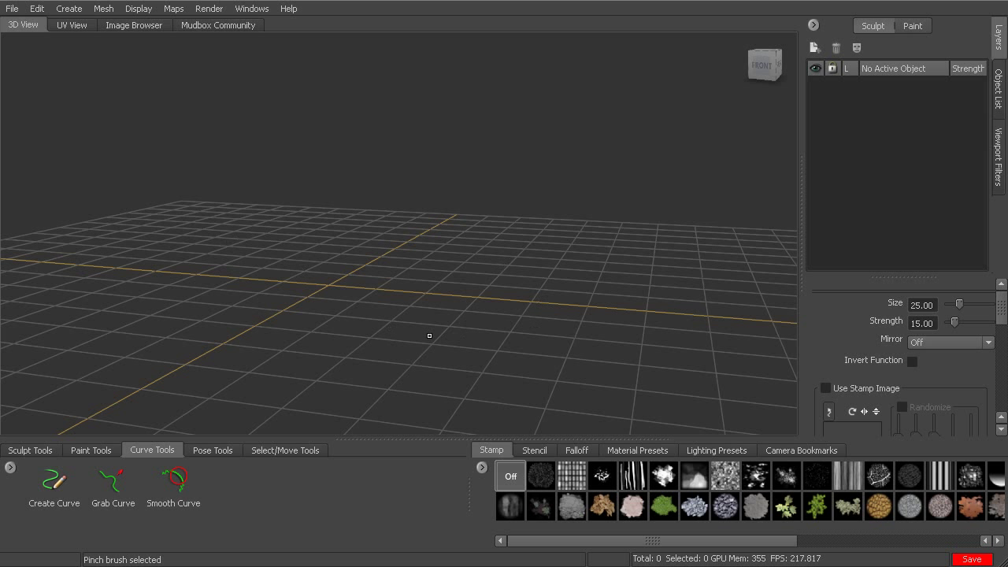
mouse_move(254, 493)
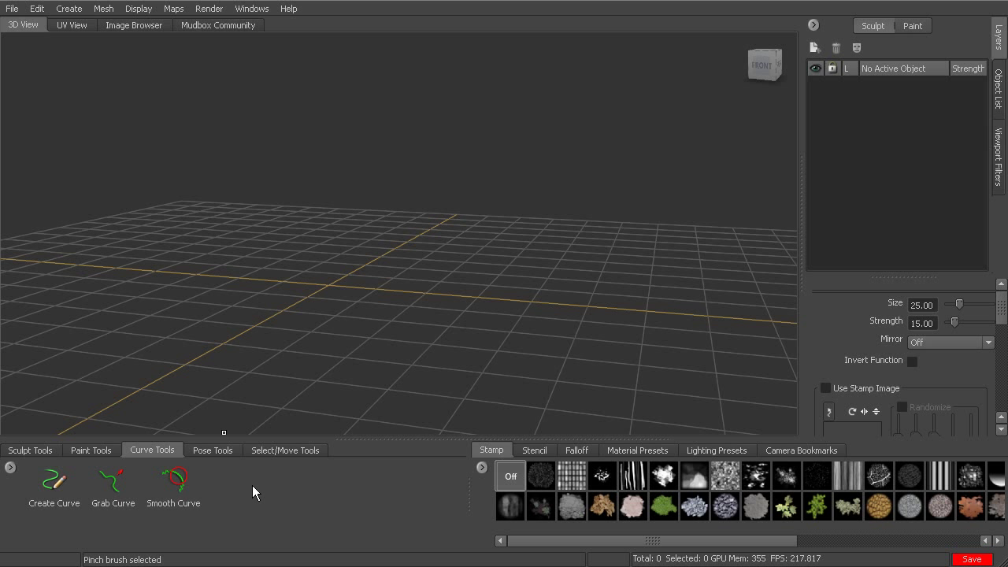
left_click(213, 450)
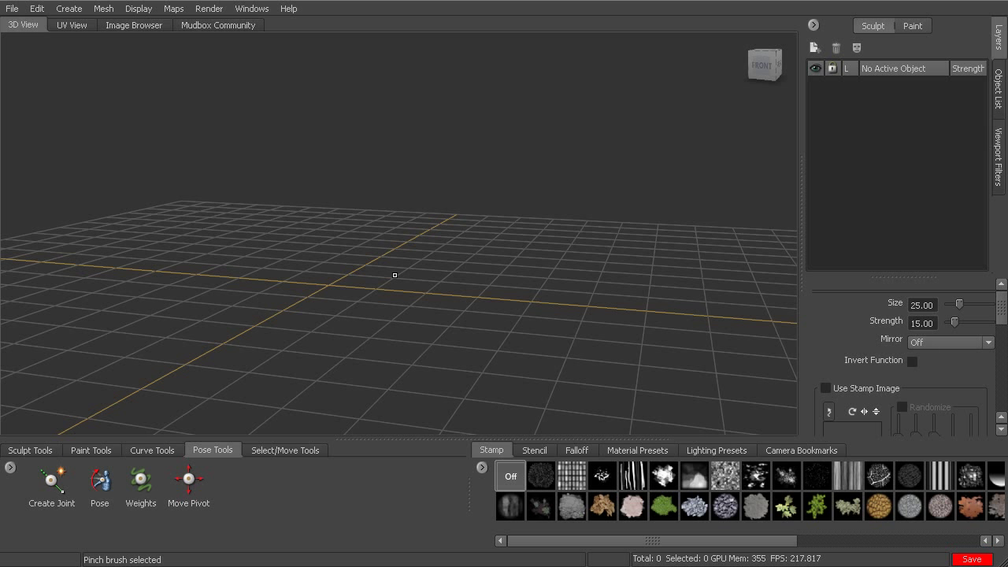
mouse_move(431, 266)
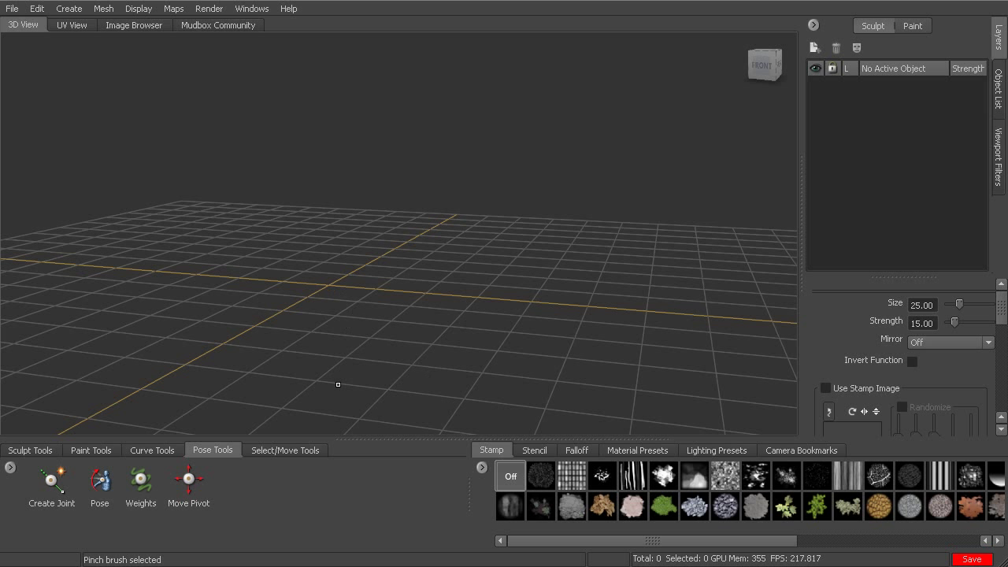
left_click(285, 450)
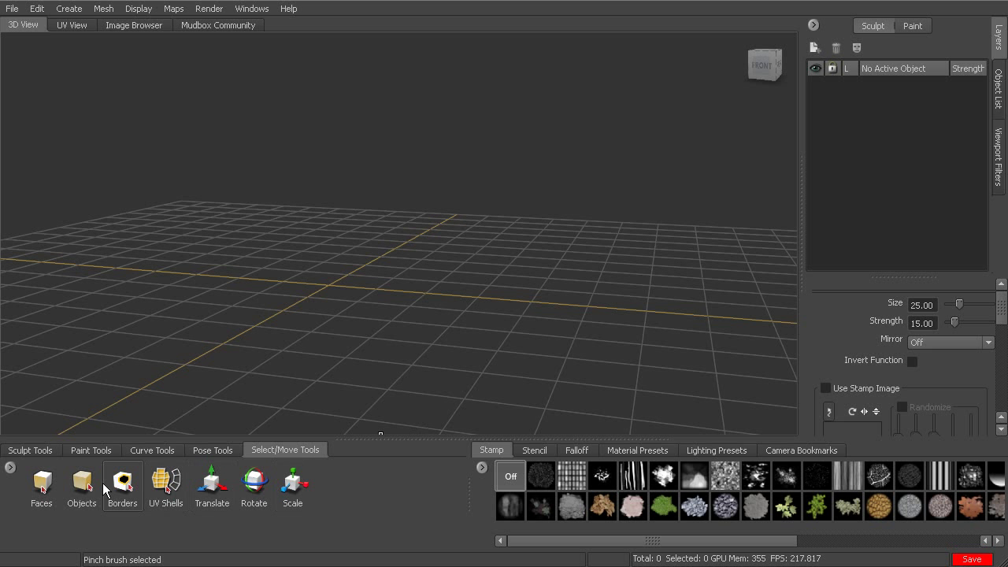
left_click(41, 485)
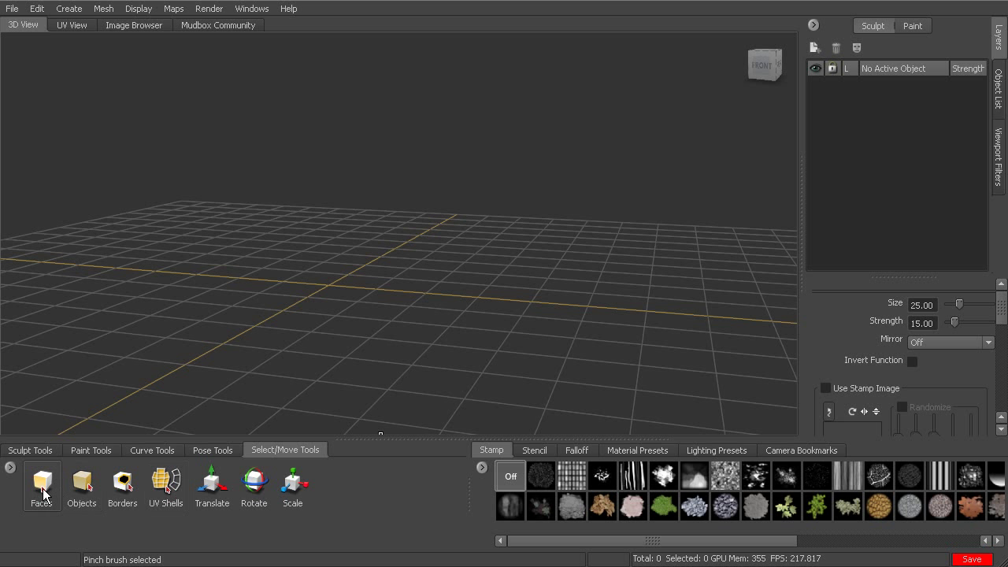
left_click(122, 484)
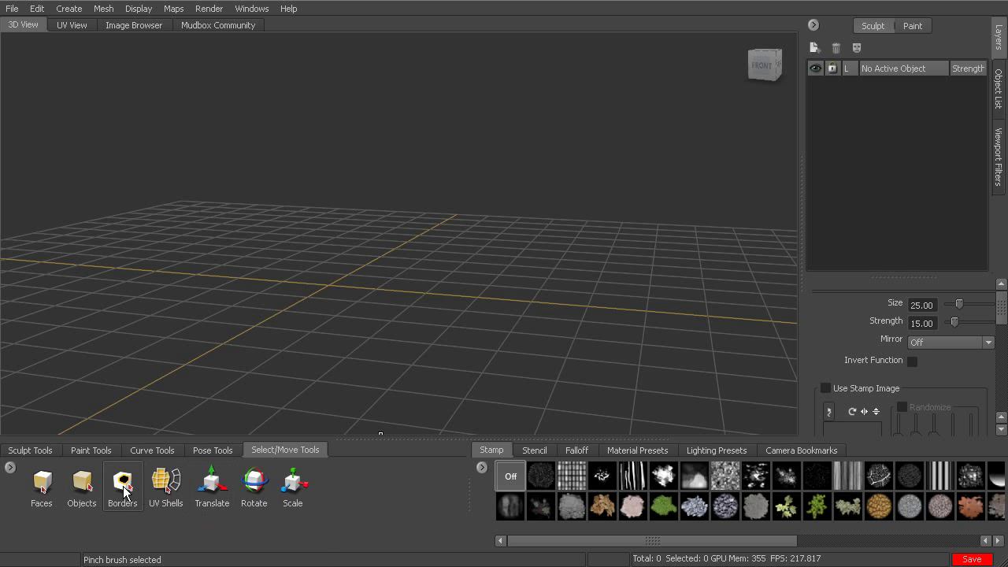
mouse_move(165, 491)
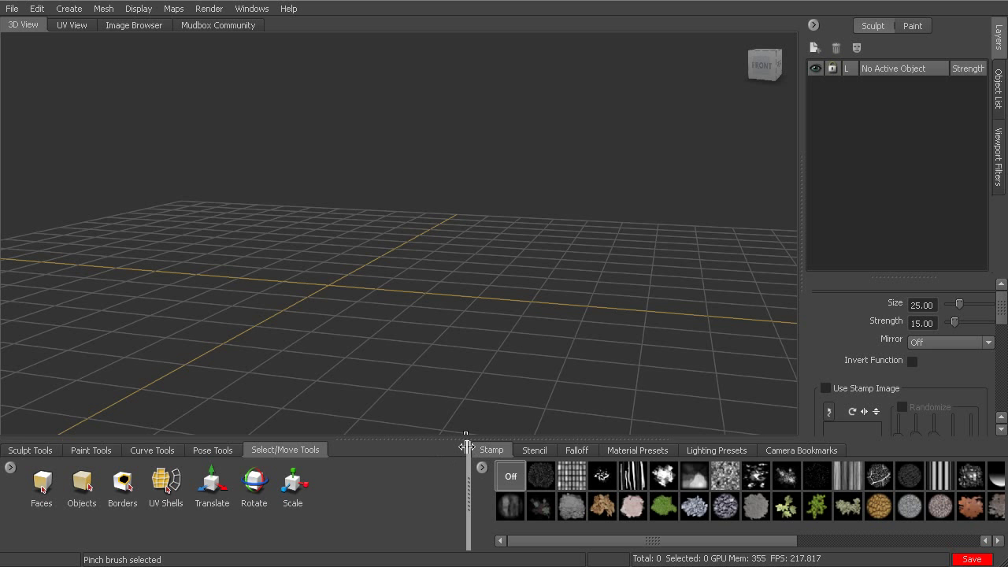
mouse_move(641, 435)
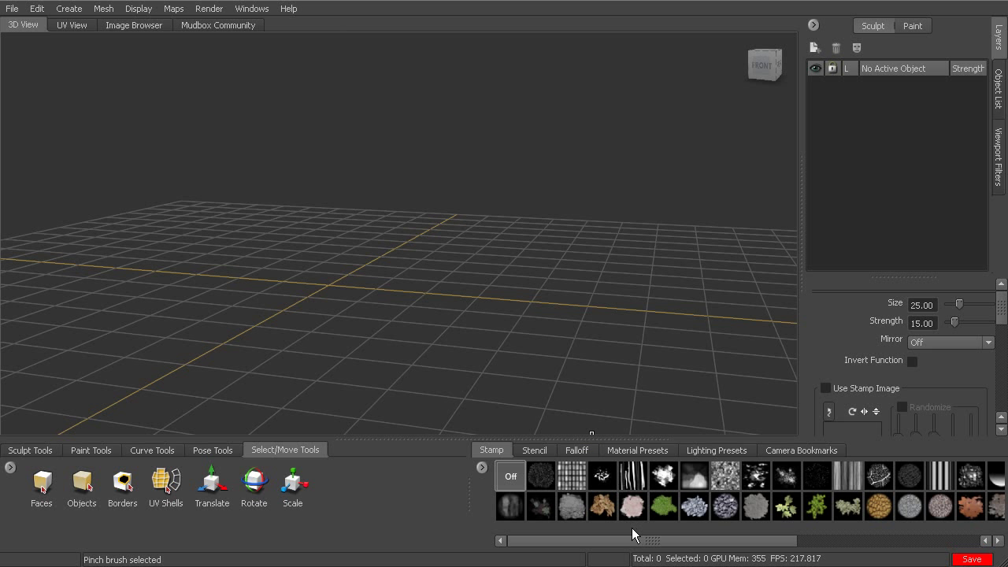
mouse_move(619, 465)
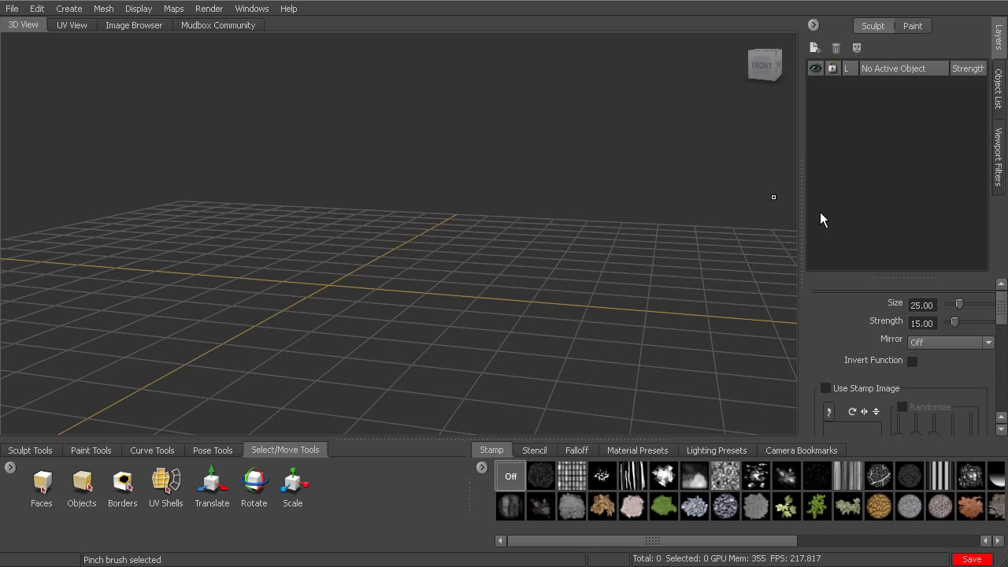
- Unlock the layout and dock the Stamp tray beside Stencil above the 3D view
left_click(253, 9)
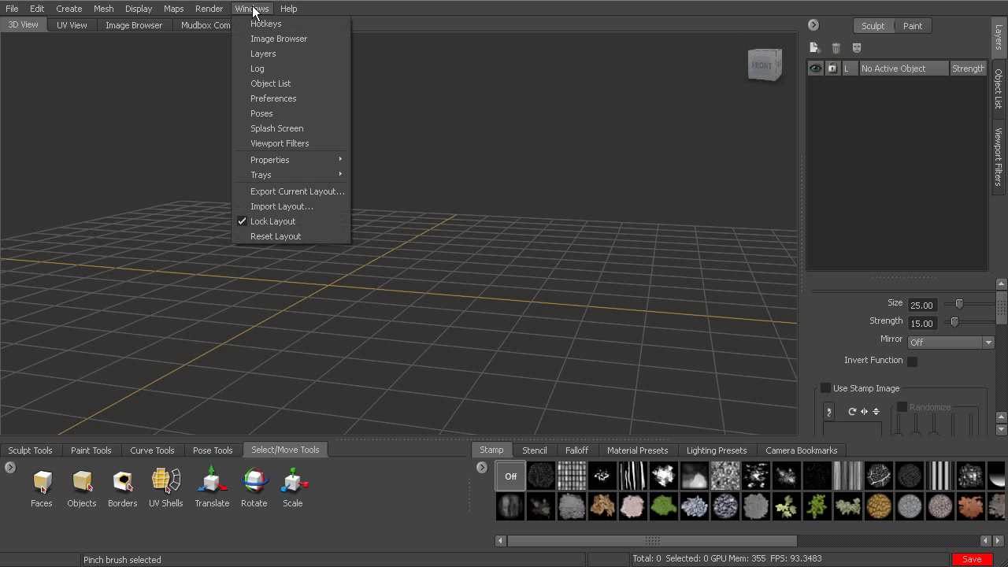
mouse_move(273, 221)
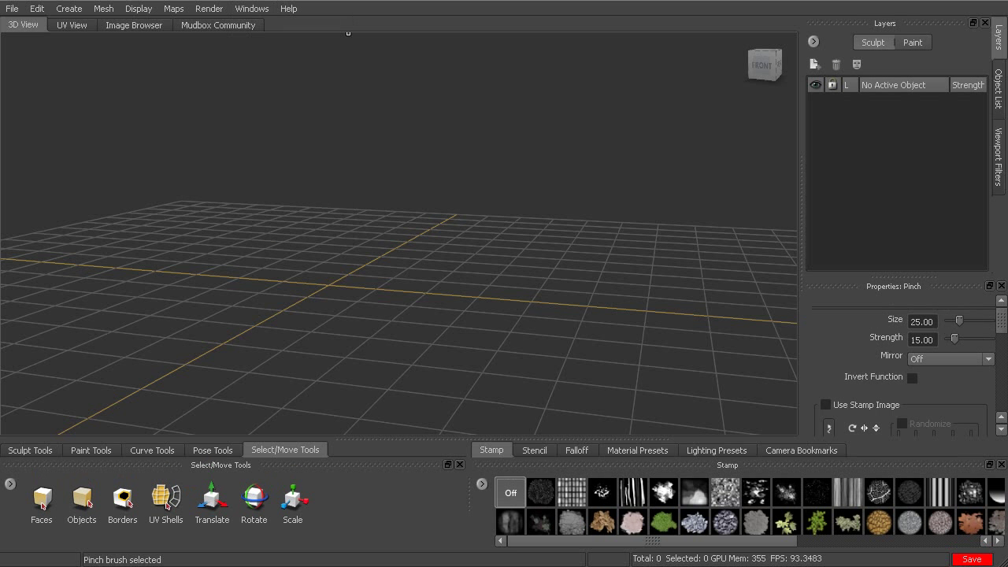
mouse_move(373, 473)
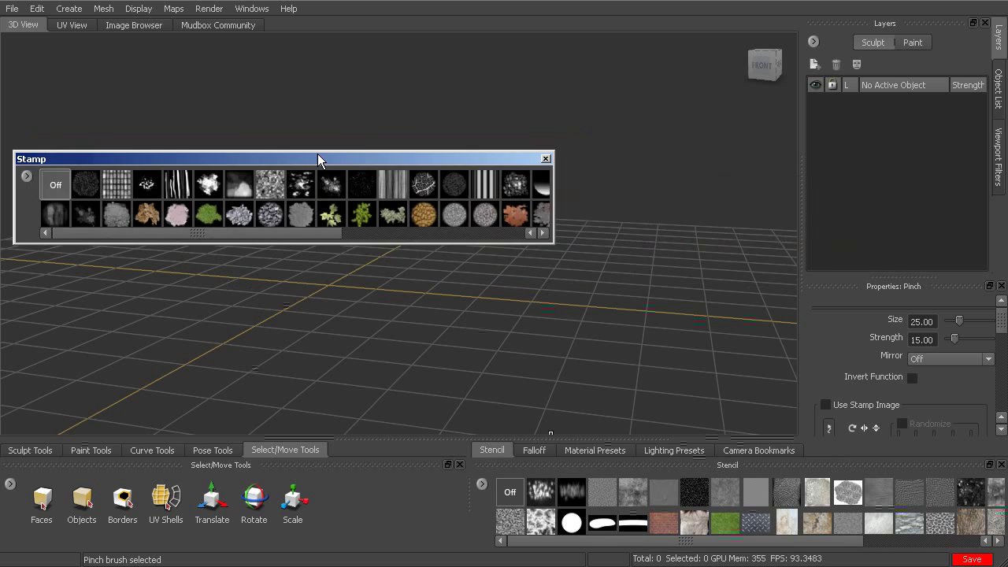
left_click_drag(319, 158, 425, 20)
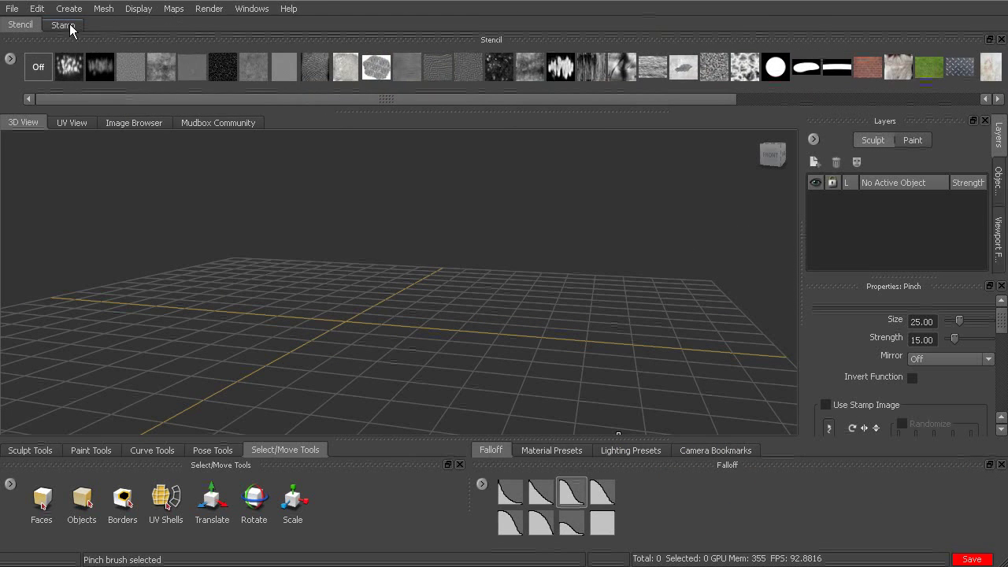
left_click(64, 27)
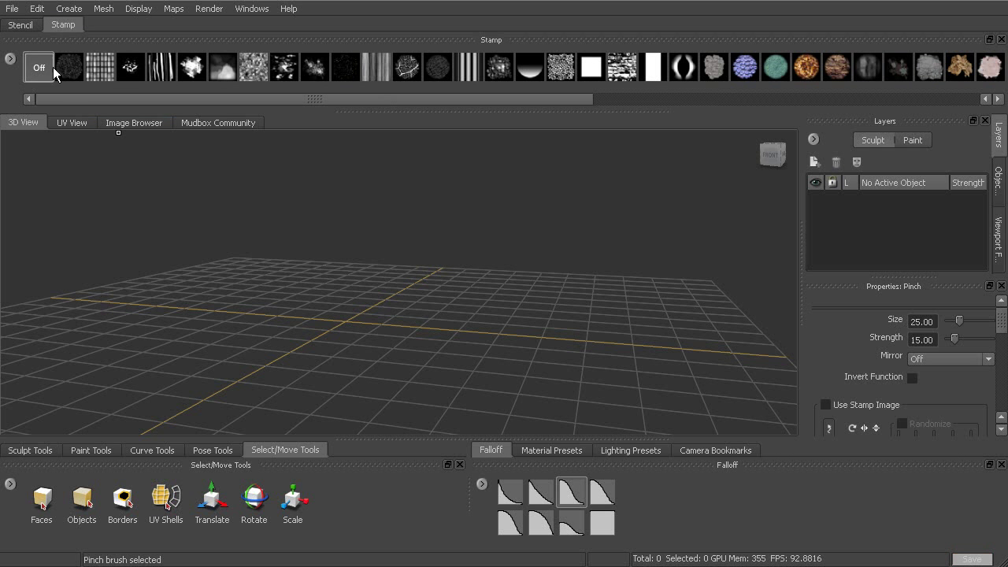
- Switch between the Stencil, Material Presets and Falloff tray tabs
left_click(20, 24)
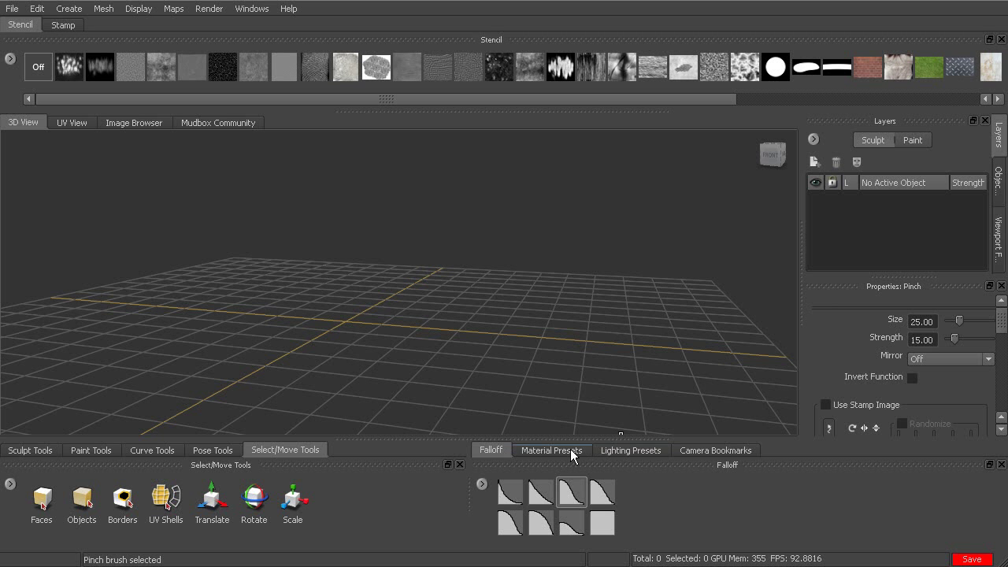
left_click(552, 450)
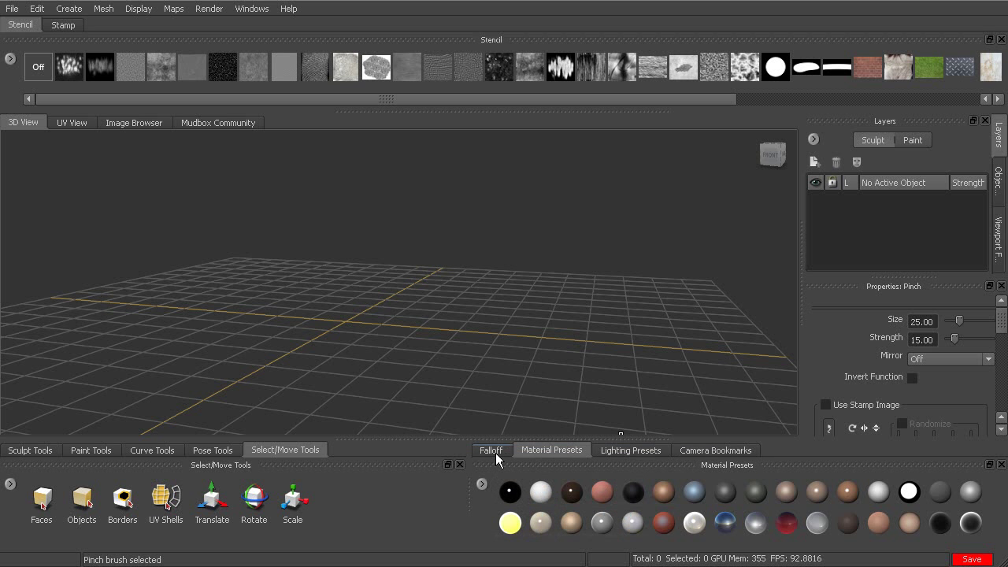
left_click(490, 450)
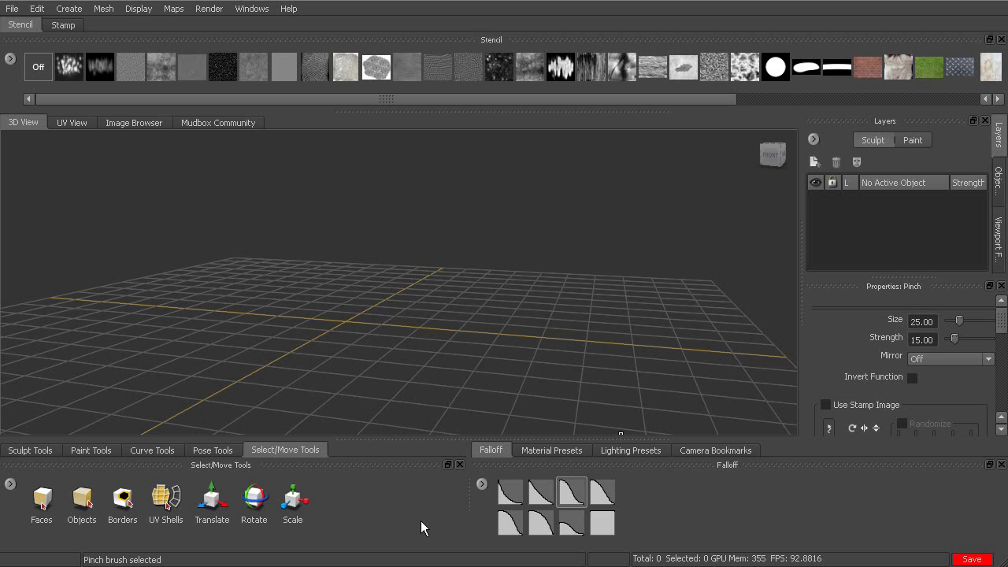
left_click(250, 9)
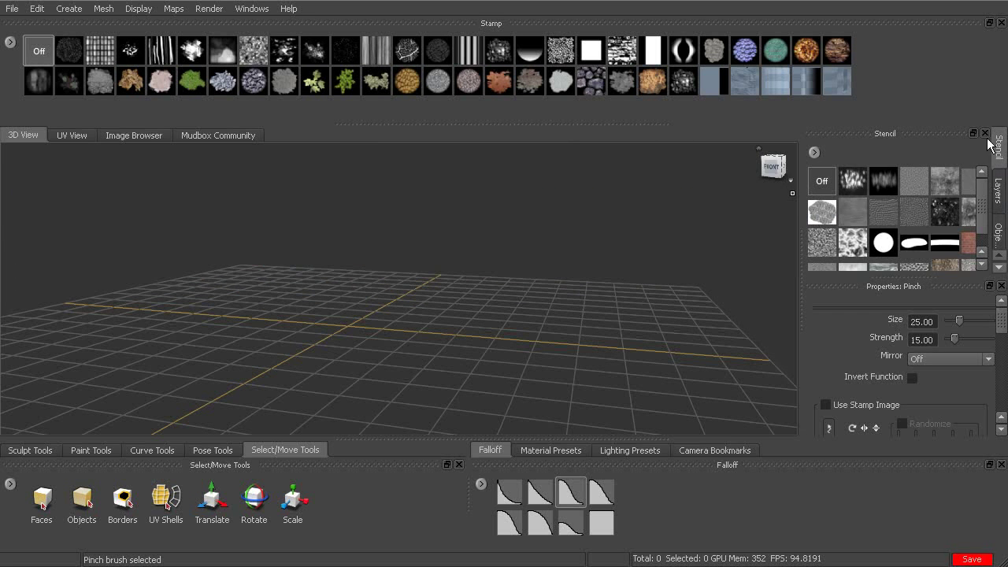
mouse_move(953, 288)
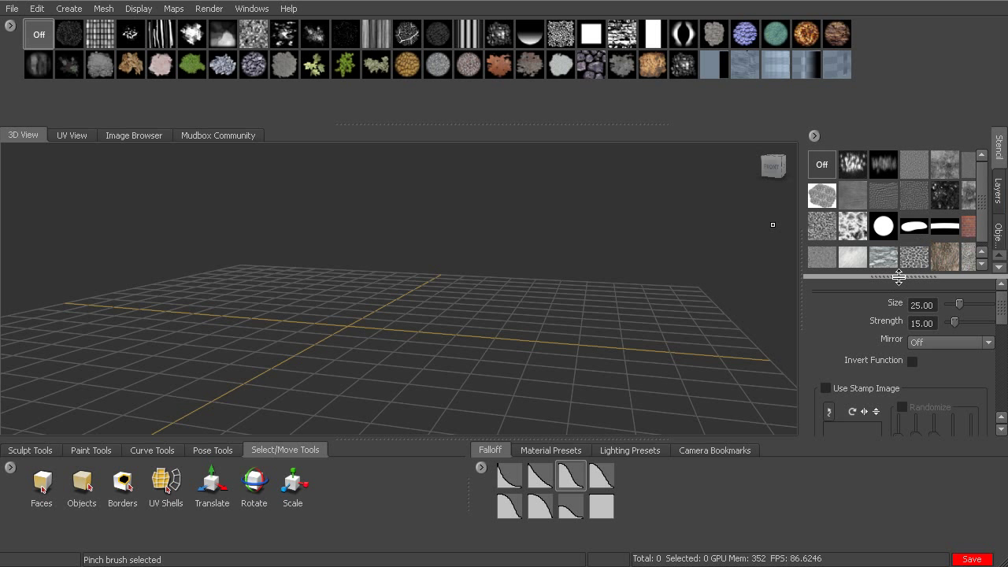
mouse_move(600, 124)
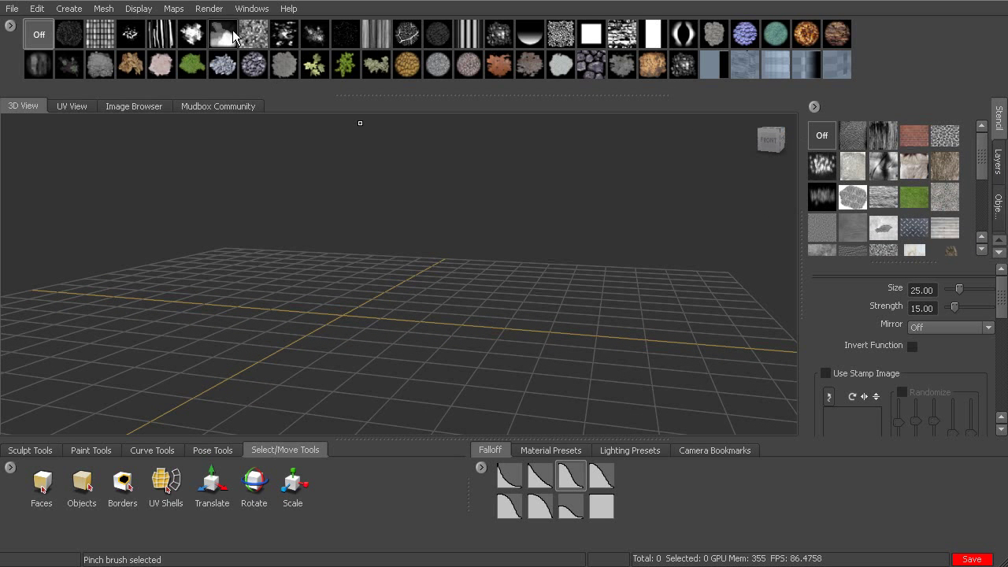
- Choose Windows > Reset Layout and confirm the irreversible reset with OK
left_click(252, 9)
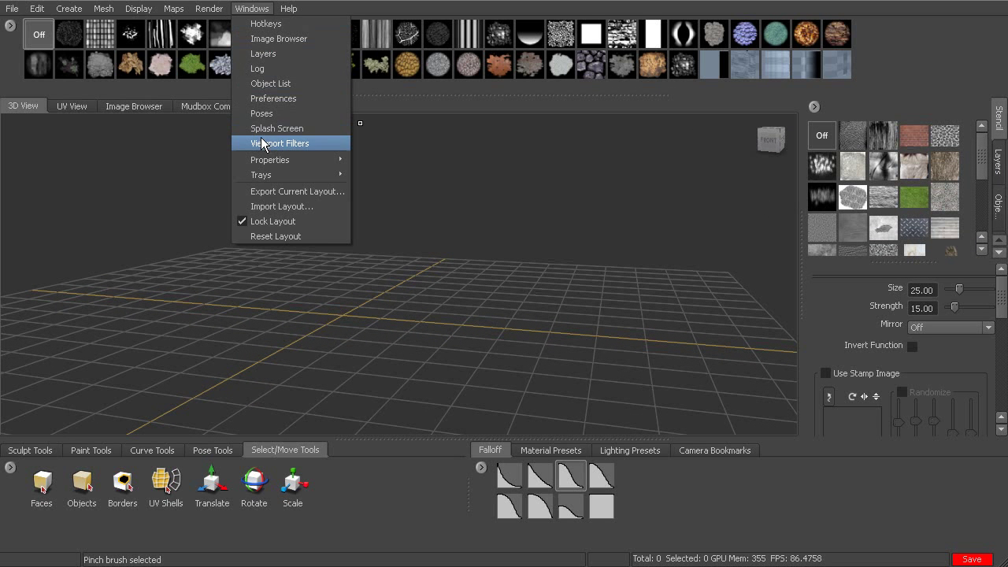
mouse_move(356, 221)
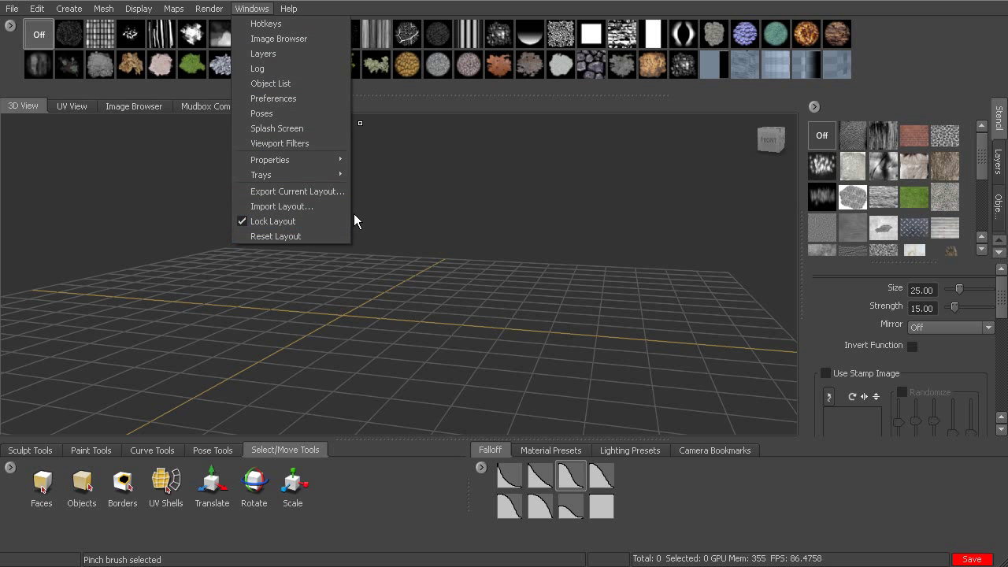
mouse_move(320, 199)
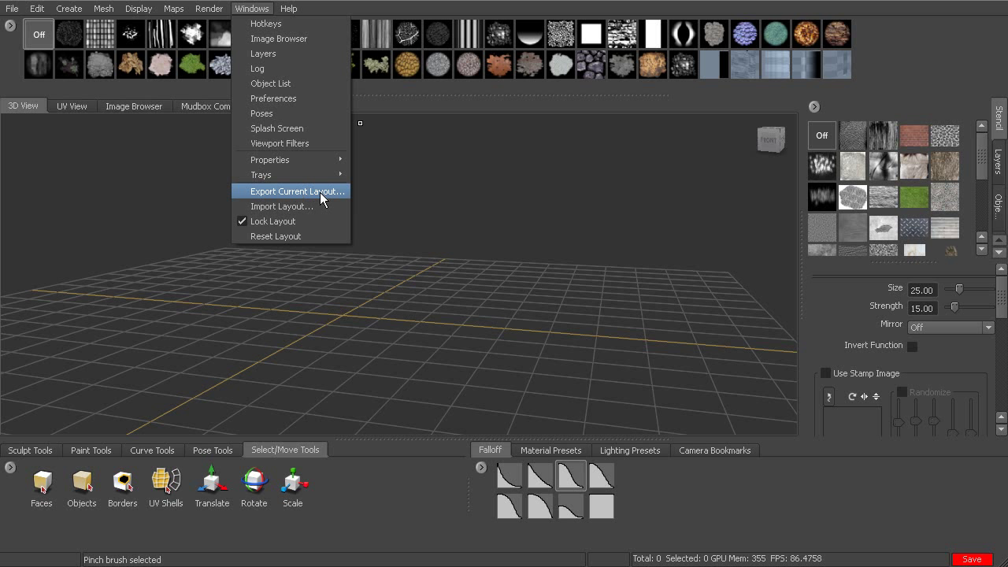
mouse_move(286, 205)
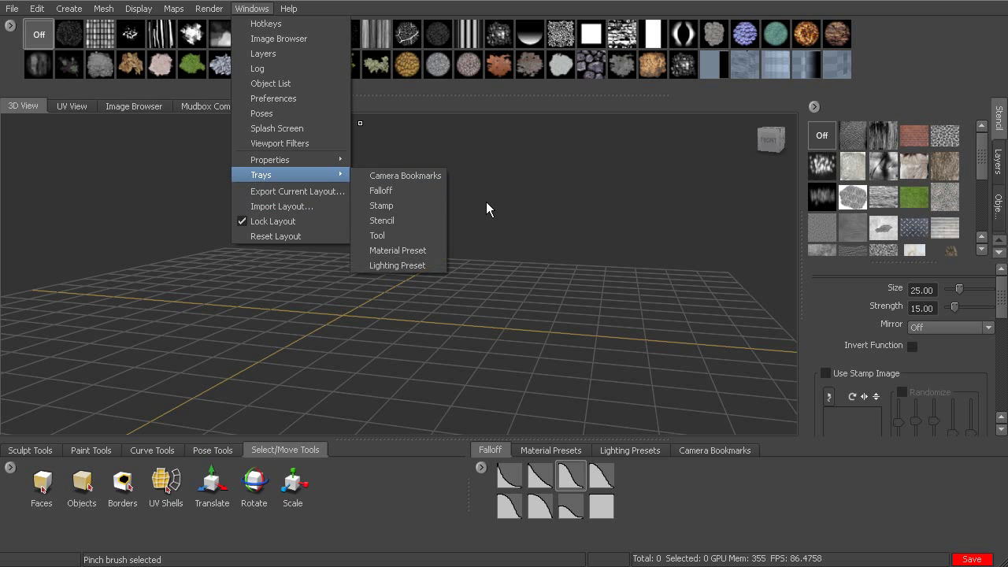
left_click(276, 237)
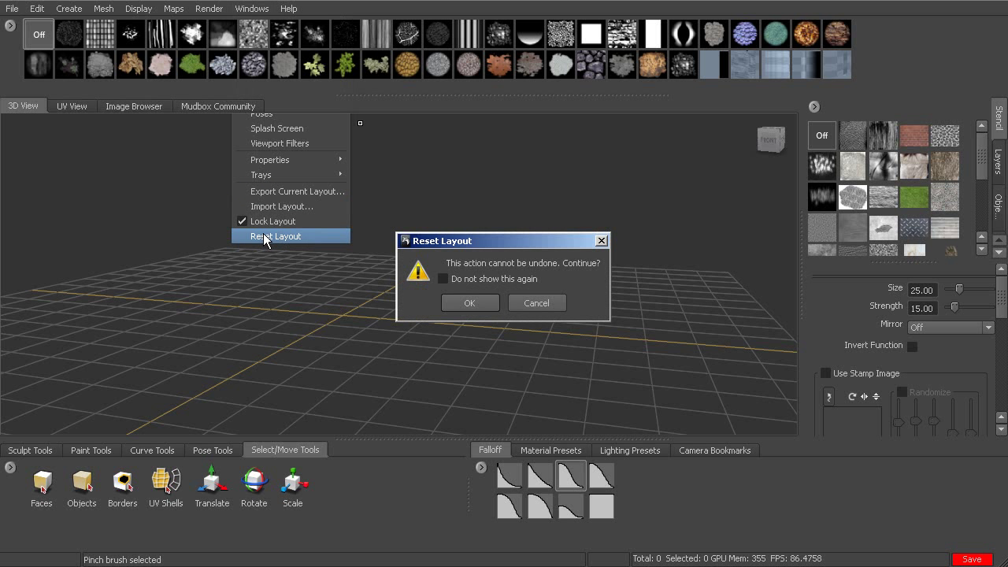
mouse_move(564, 296)
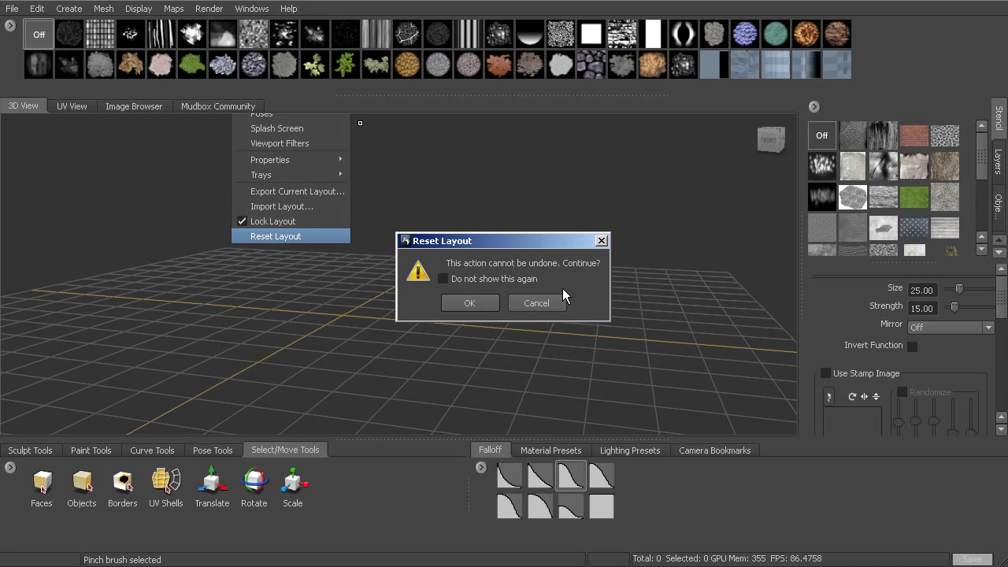
left_click(470, 302)
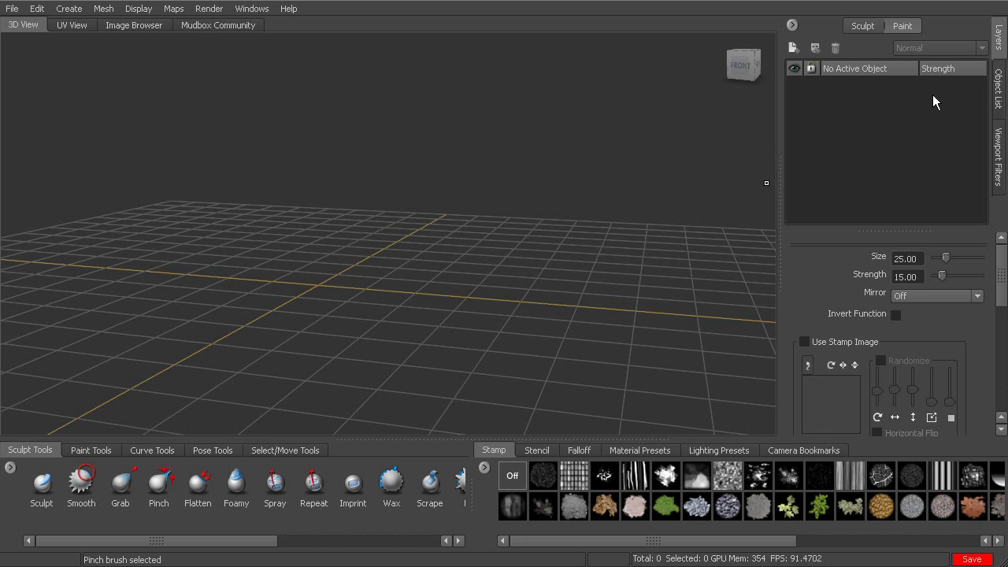
mouse_move(927, 95)
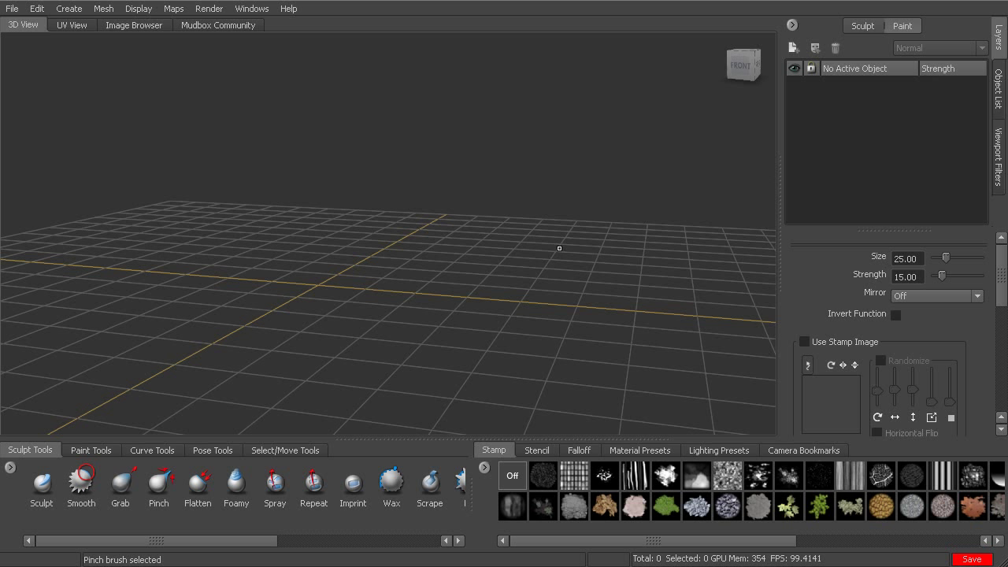
mouse_move(47, 60)
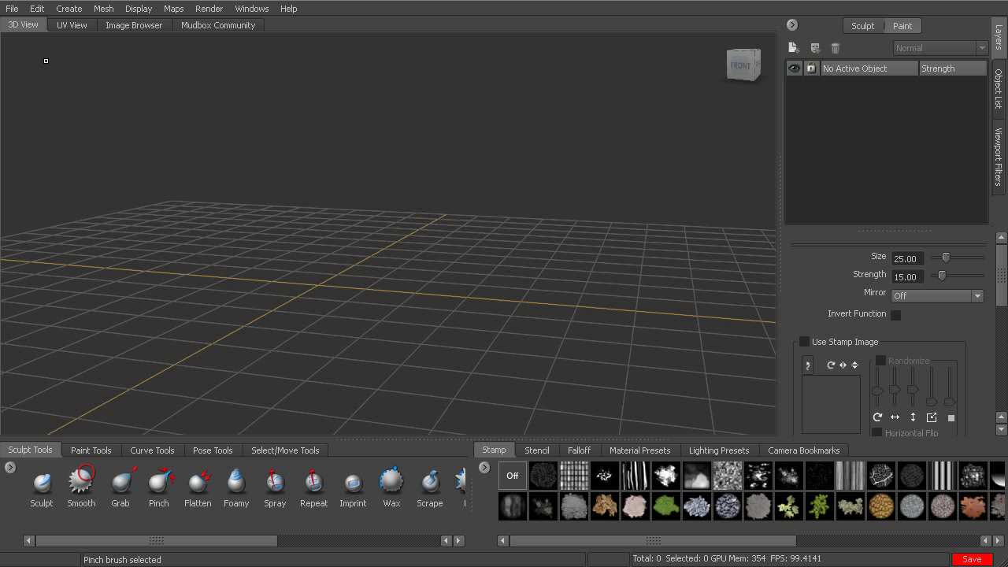